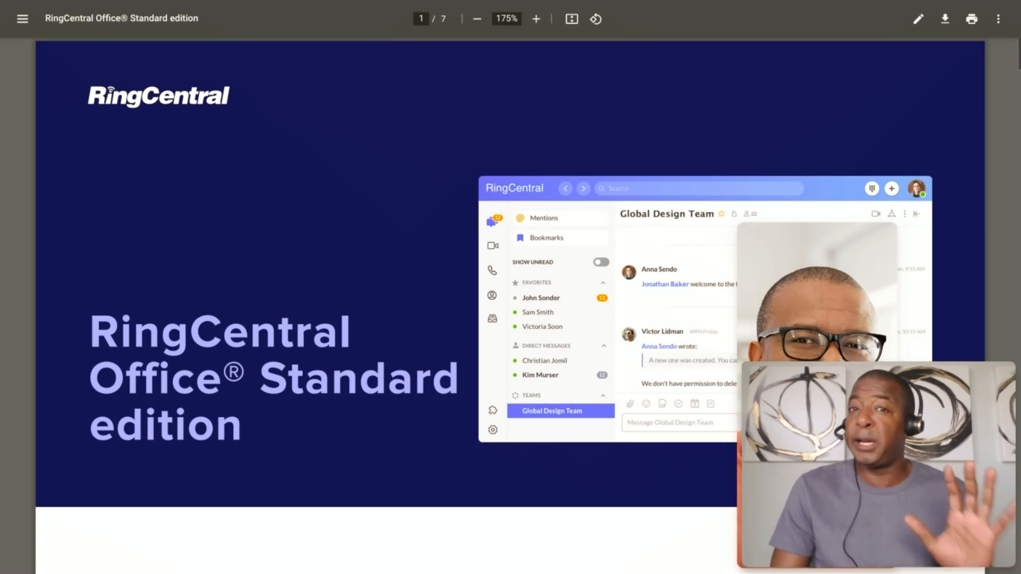
pyautogui.scroll(-3)
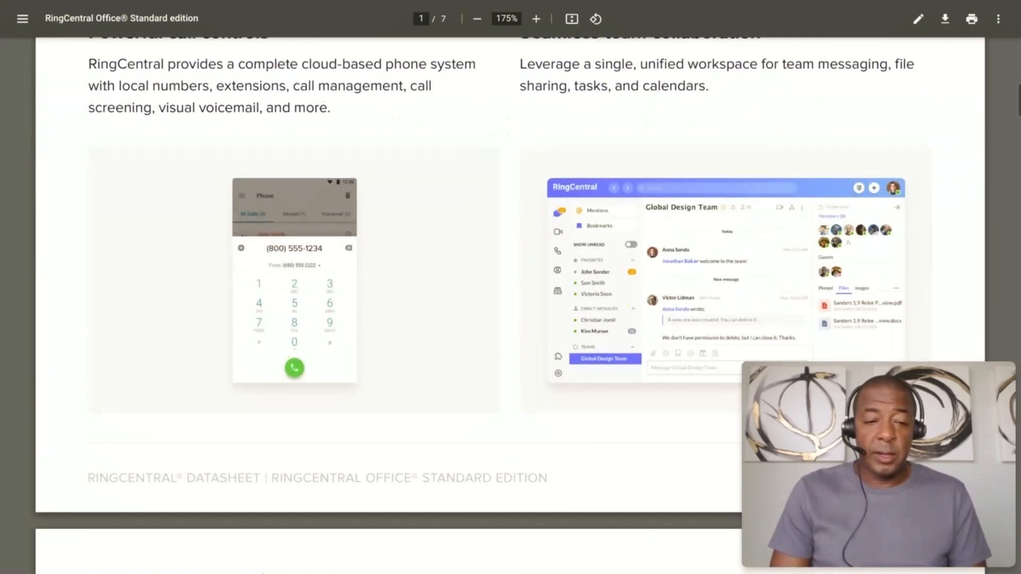
pyautogui.scroll(-3)
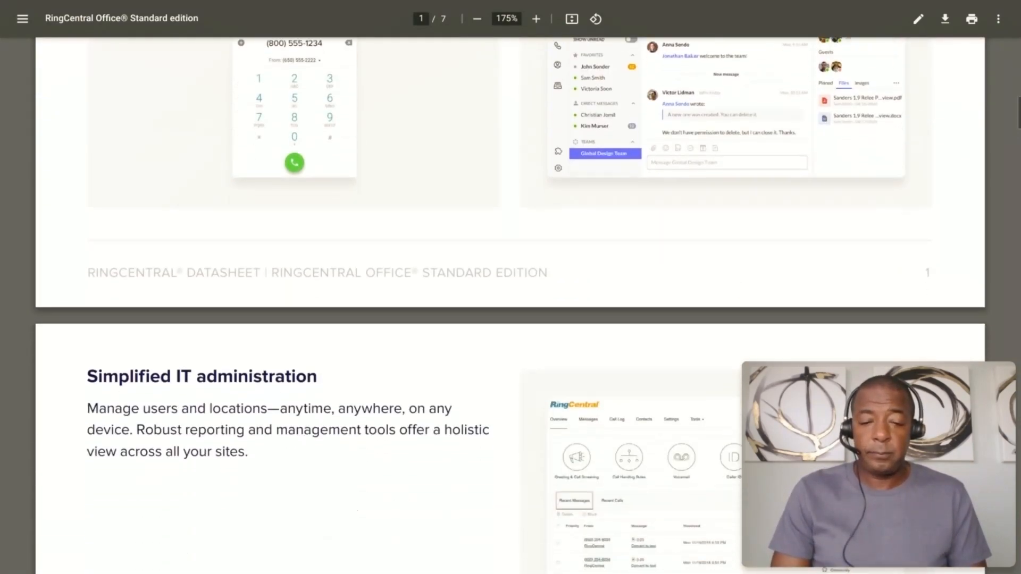
pyautogui.scroll(-3)
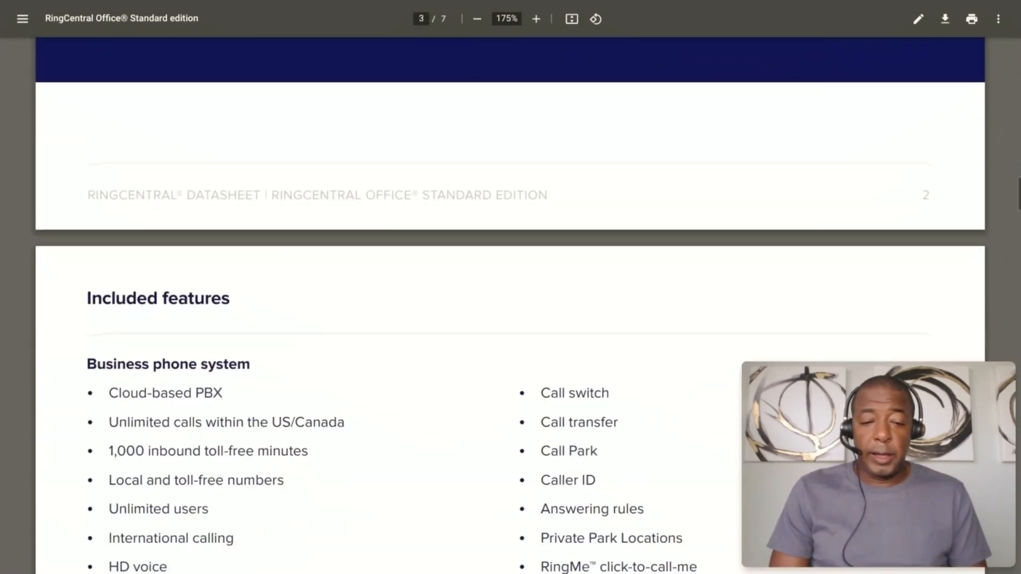
pyautogui.scroll(-3)
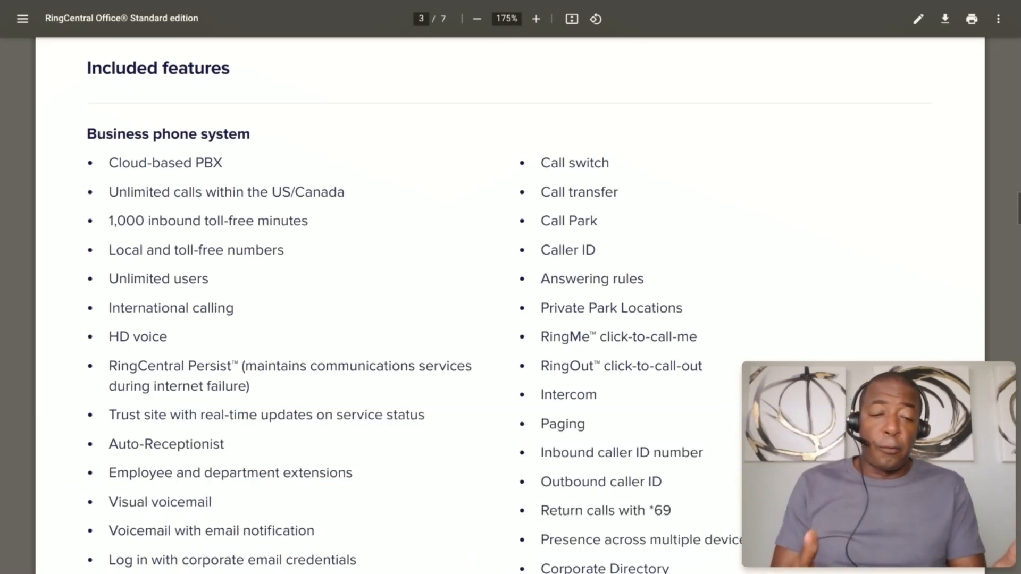
pyautogui.scroll(-3)
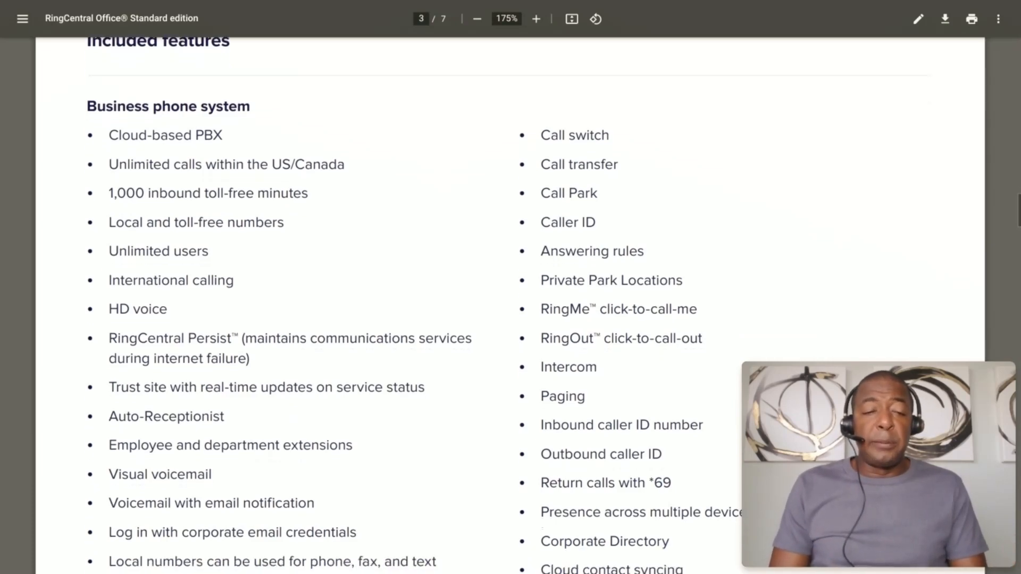
pyautogui.scroll(-3)
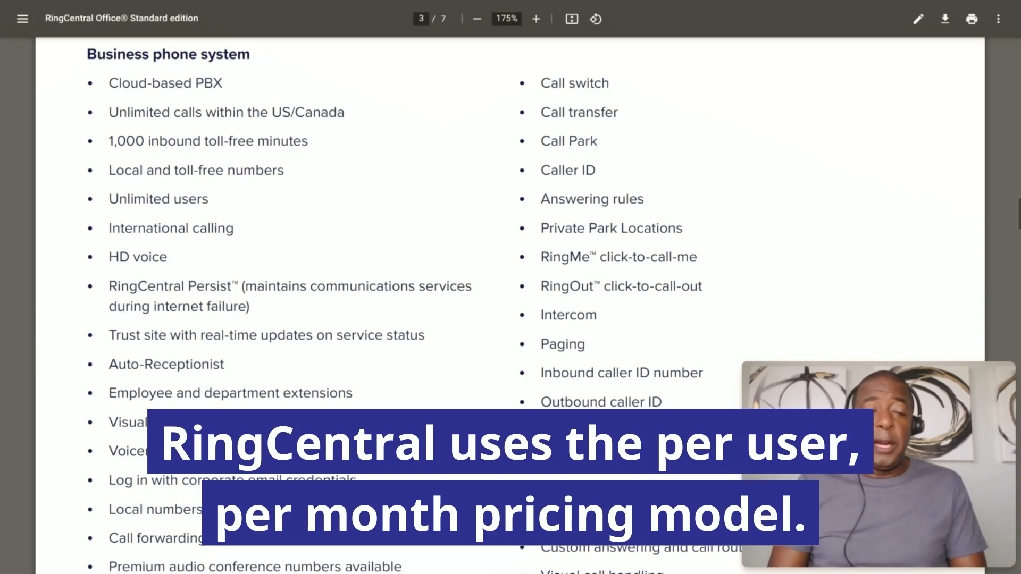
pyautogui.scroll(-3)
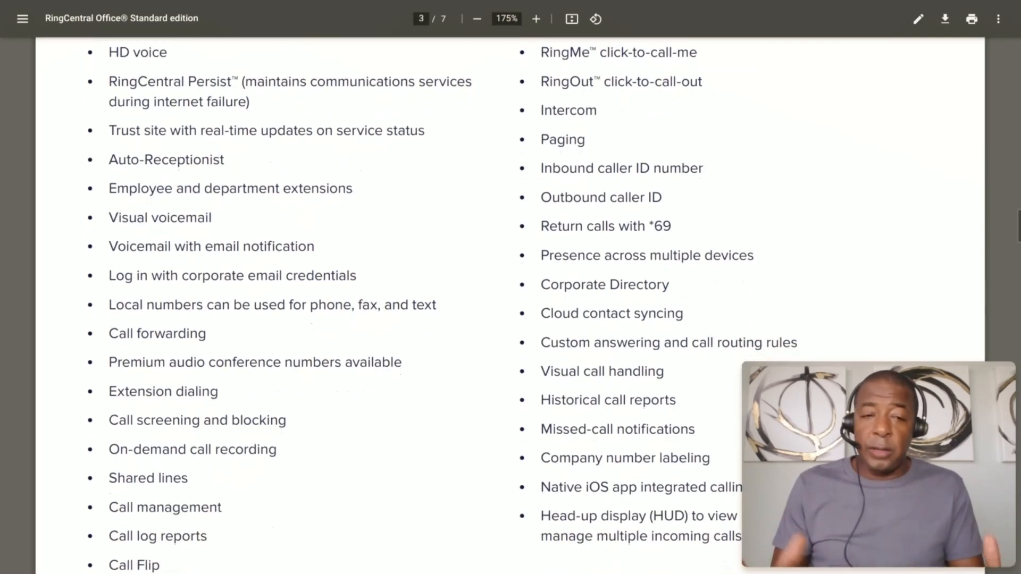
pyautogui.scroll(3)
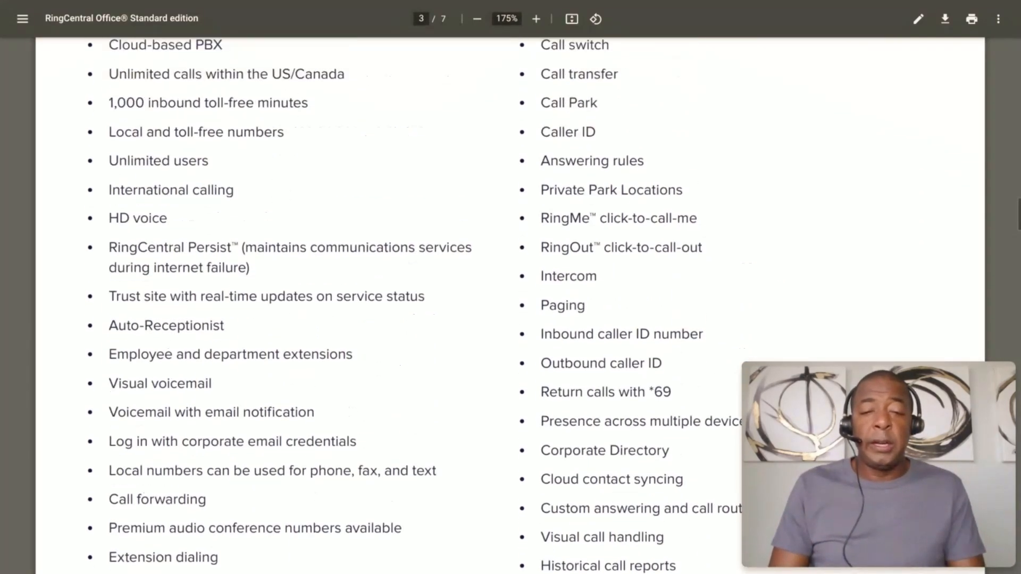
pyautogui.scroll(-3)
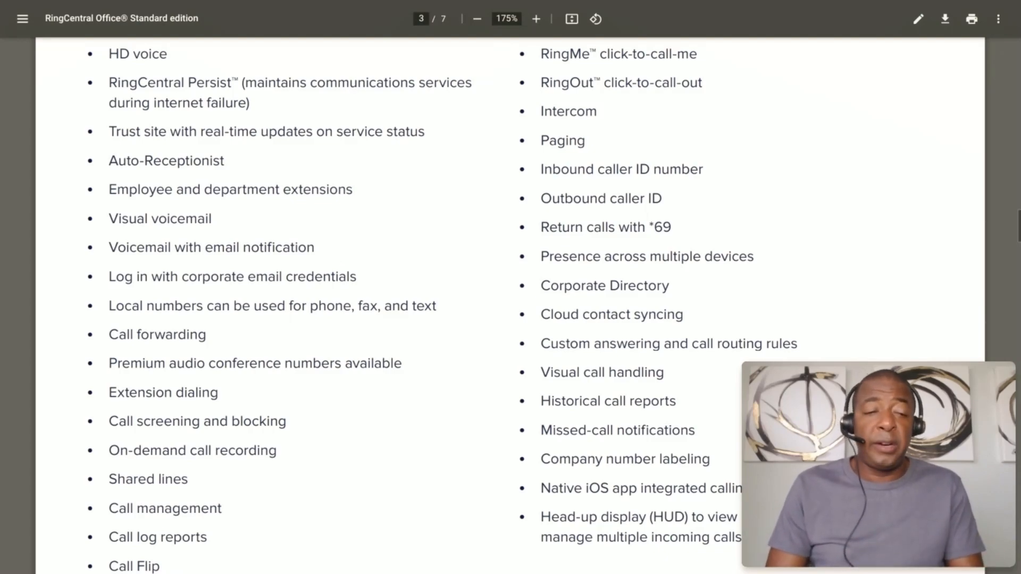
pyautogui.scroll(-3)
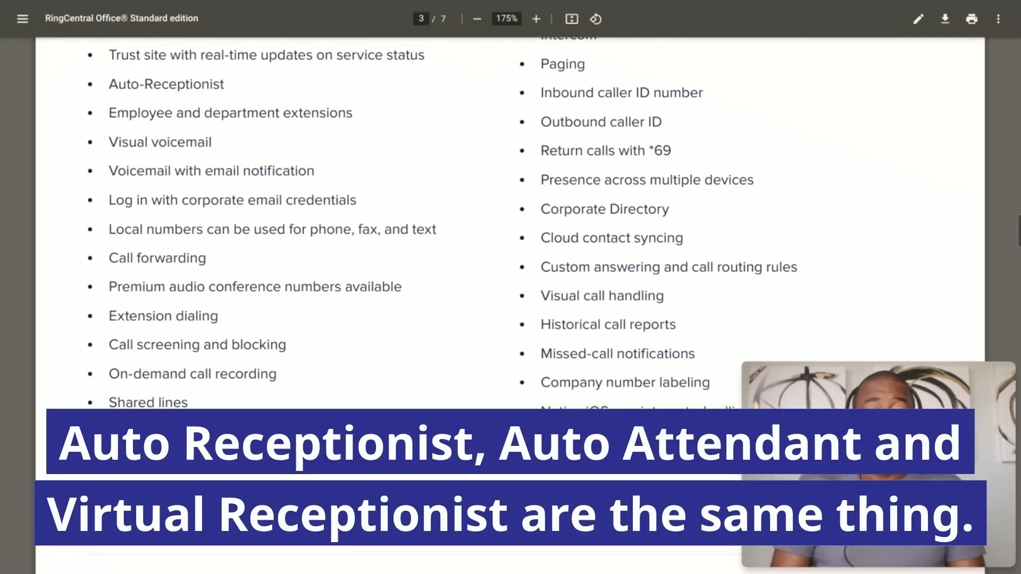
pyautogui.scroll(-3)
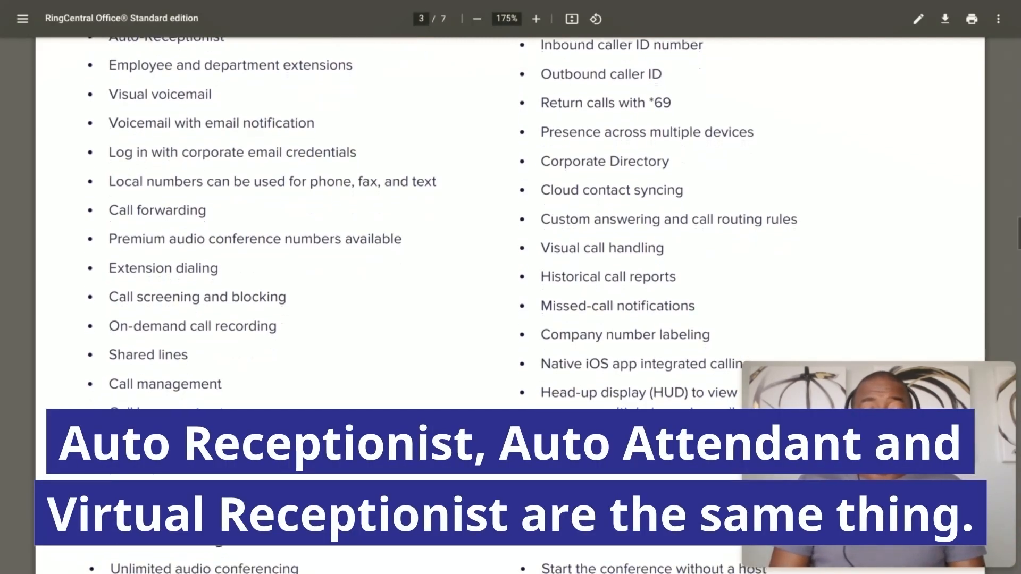
pyautogui.scroll(-3)
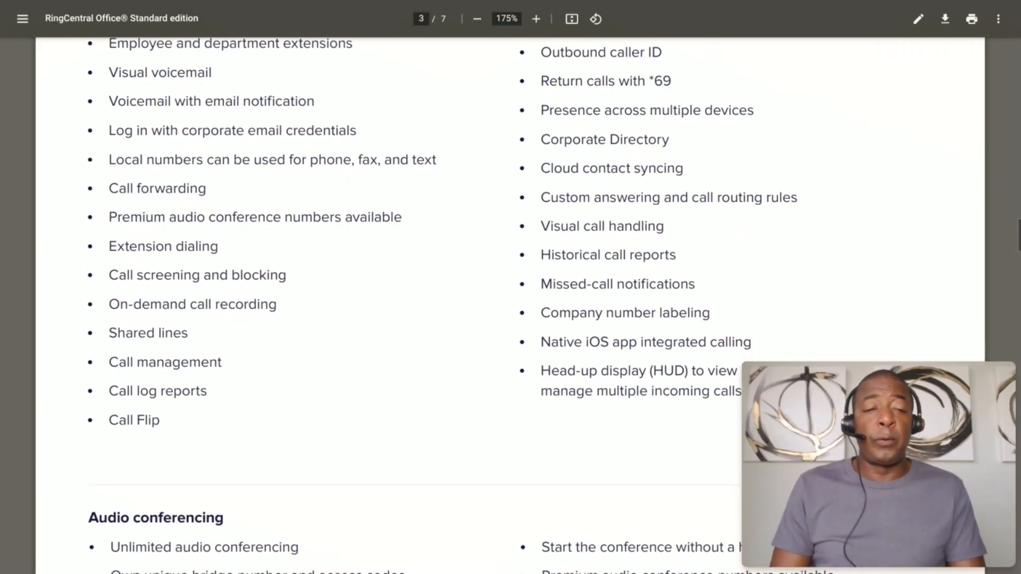
pyautogui.scroll(-3)
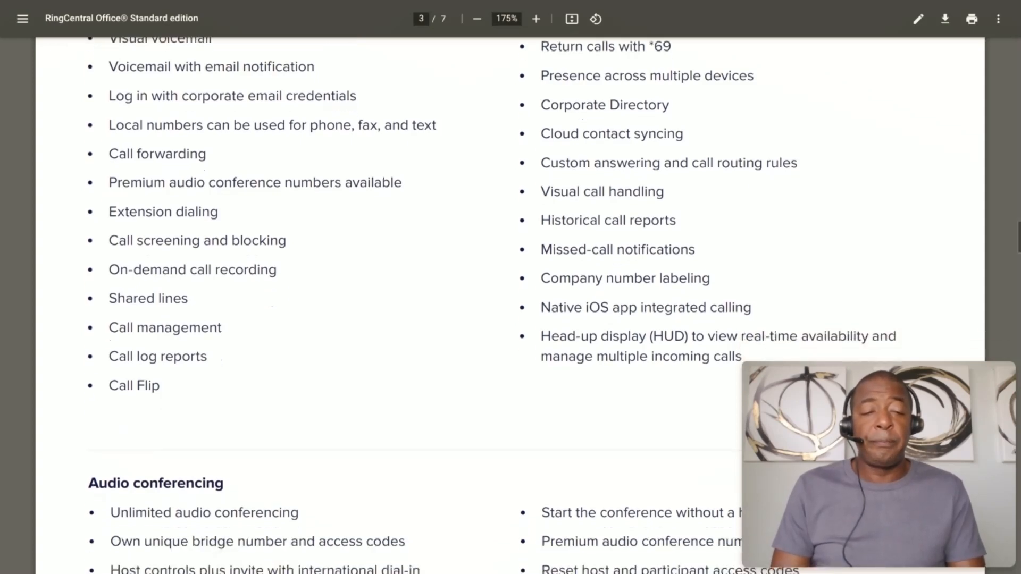
pyautogui.scroll(-3)
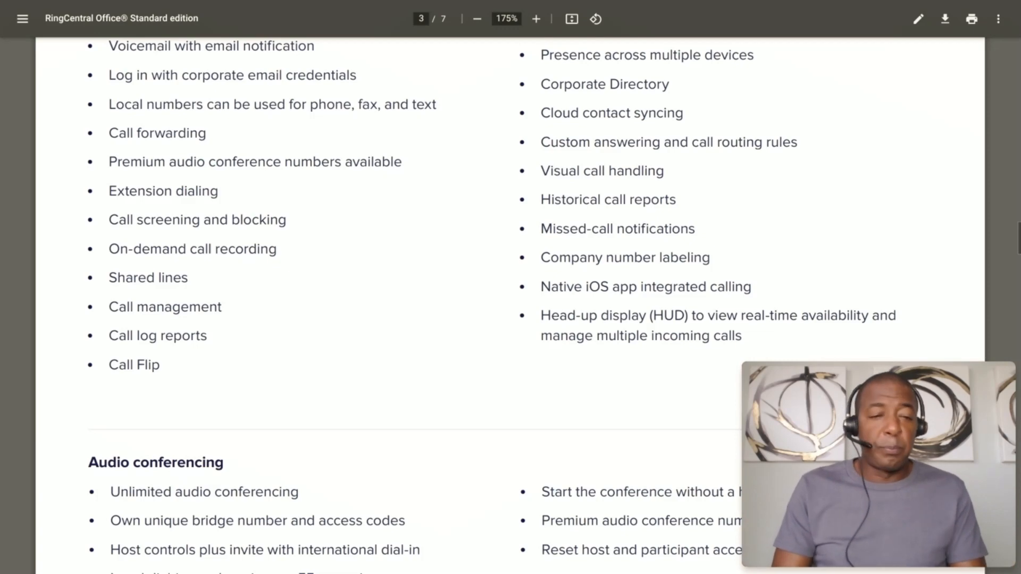
pyautogui.scroll(-3)
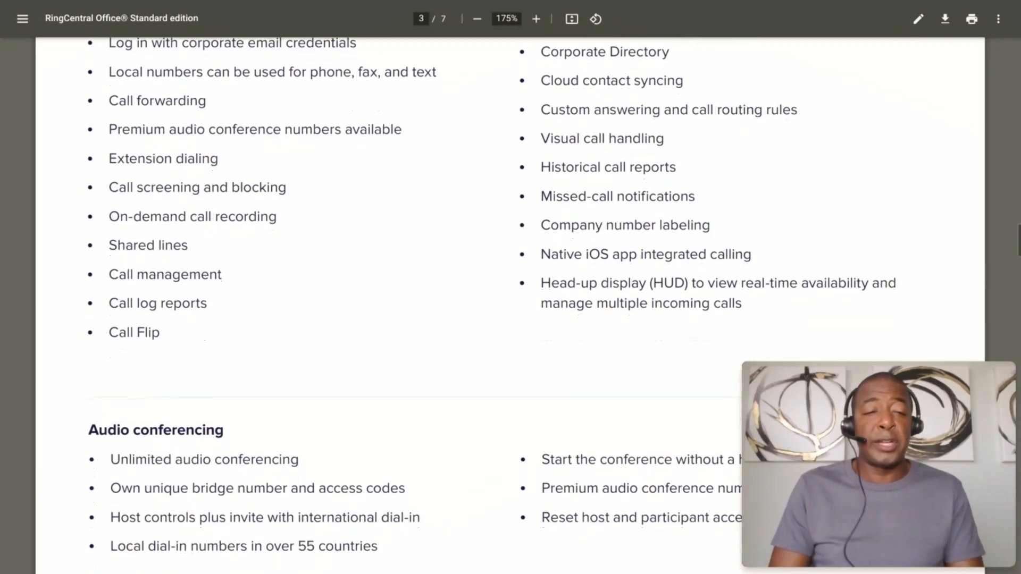
pyautogui.scroll(-3)
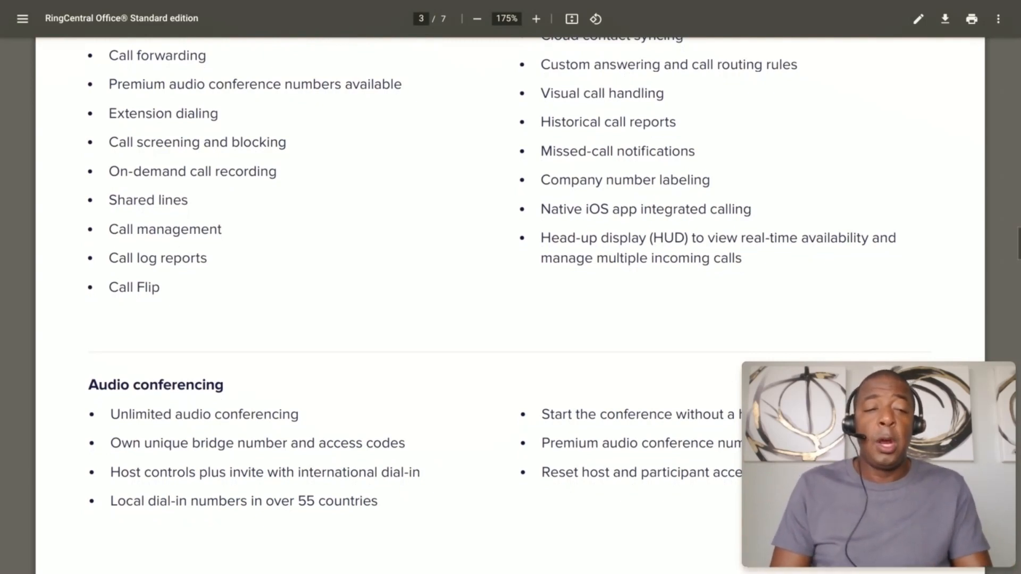
pyautogui.scroll(-3)
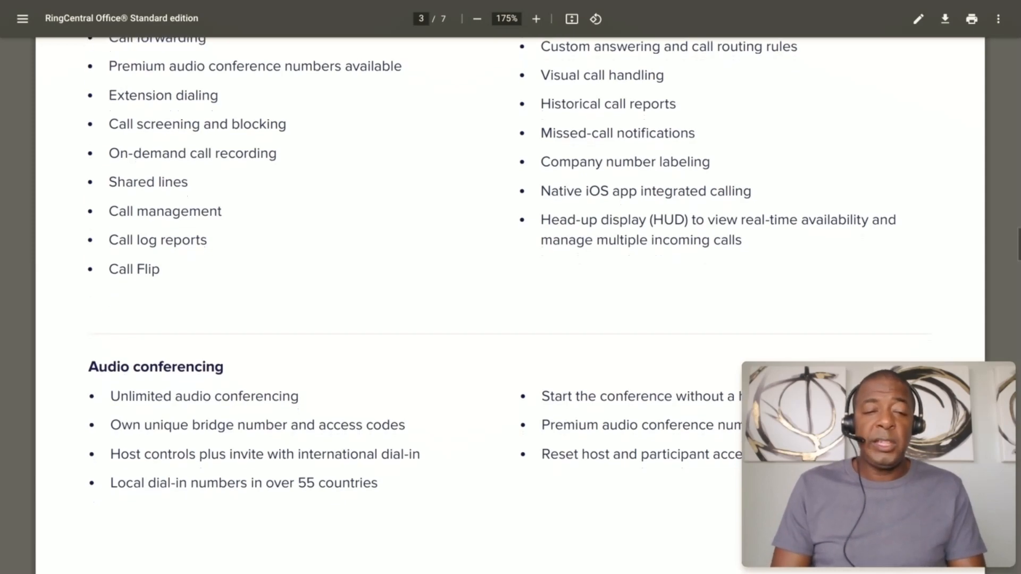
pyautogui.scroll(-3)
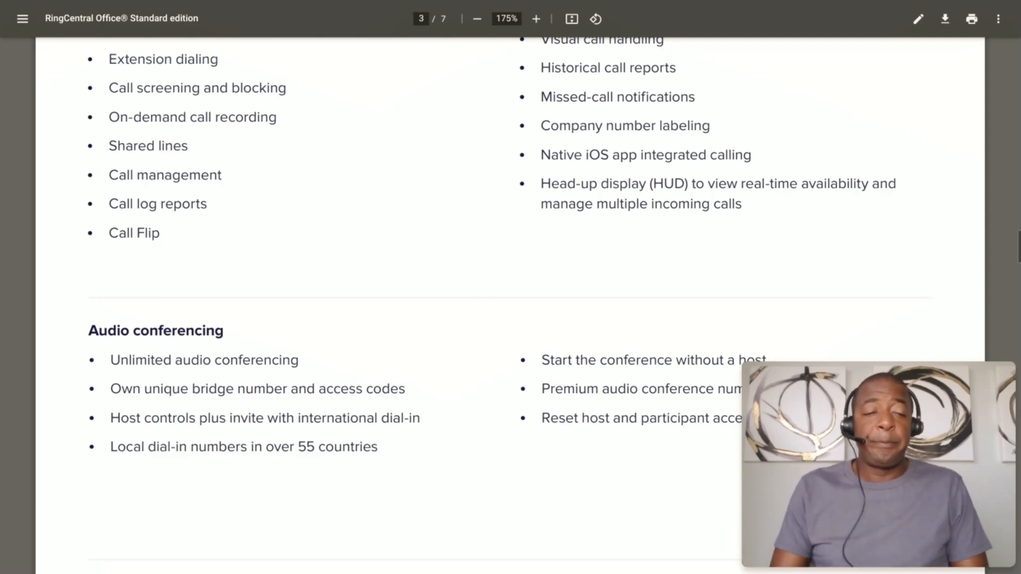
pyautogui.scroll(-3)
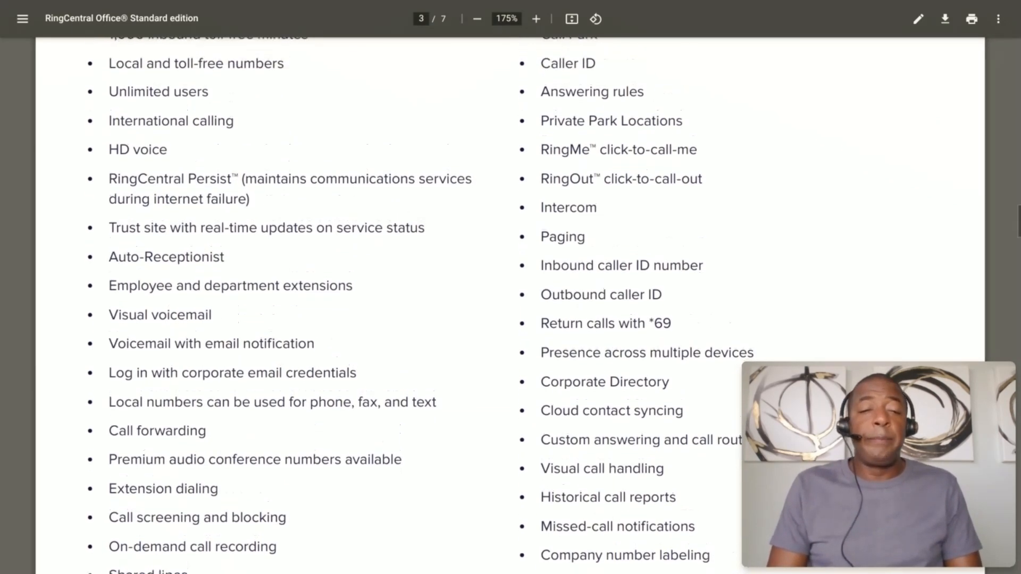
pyautogui.scroll(-3)
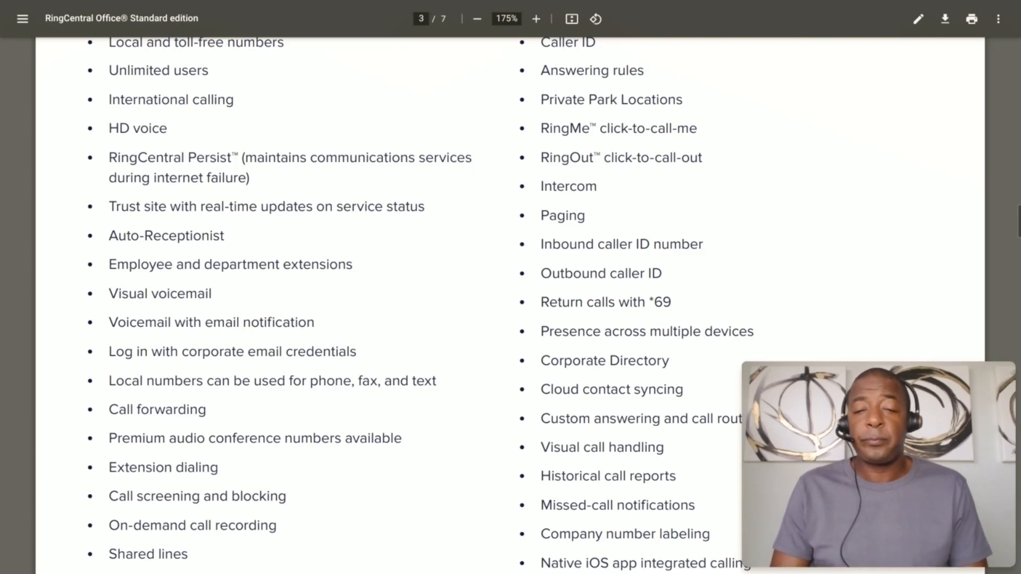
pyautogui.scroll(-3)
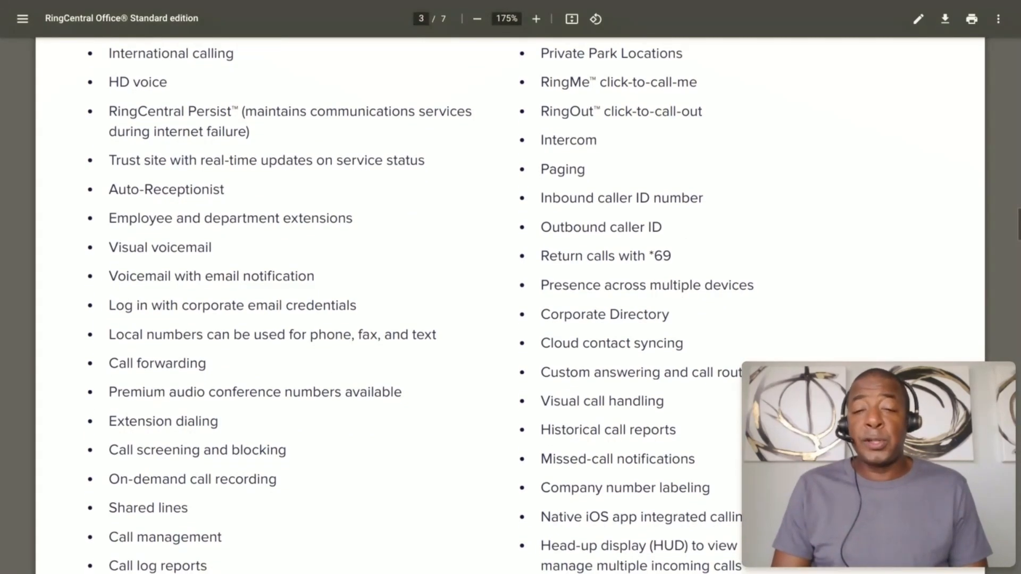
pyautogui.scroll(-3)
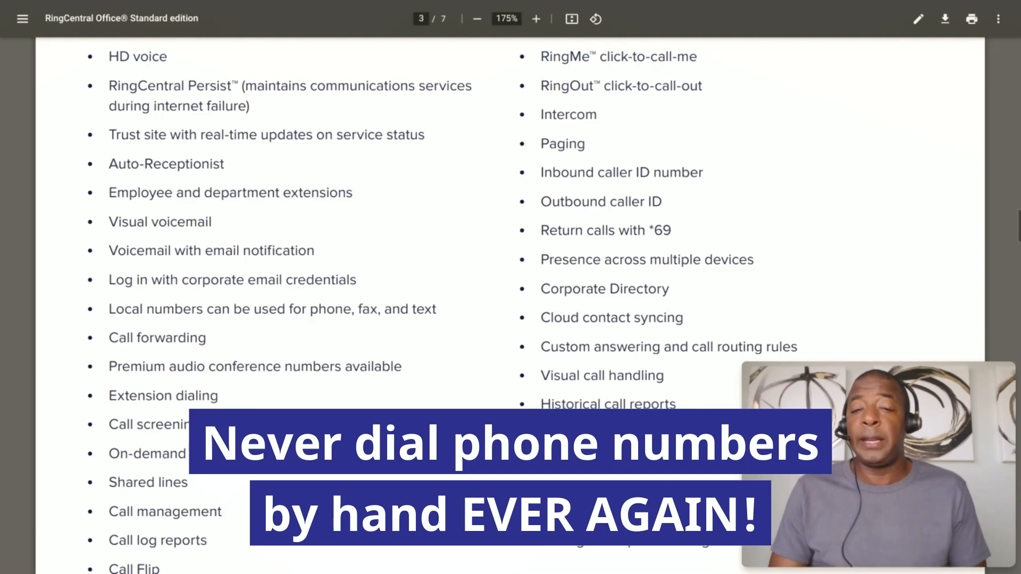
pyautogui.scroll(-3)
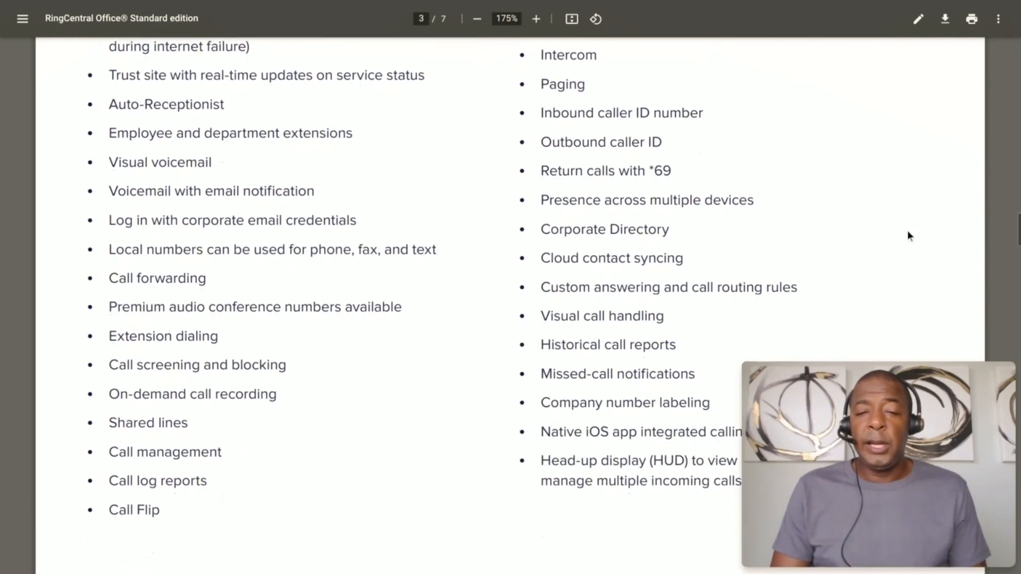
pyautogui.scroll(-3)
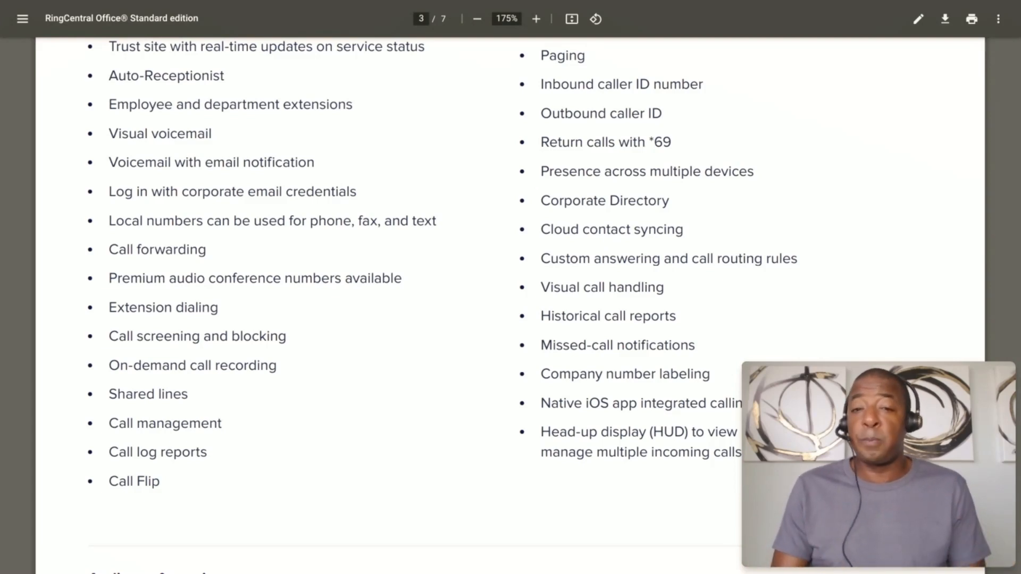
pyautogui.scroll(-3)
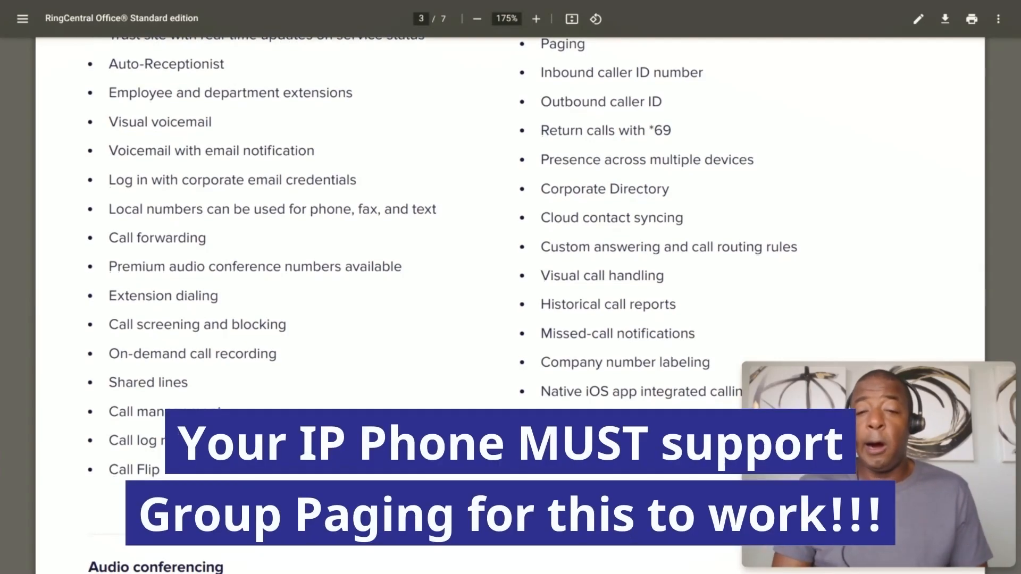
pyautogui.scroll(-3)
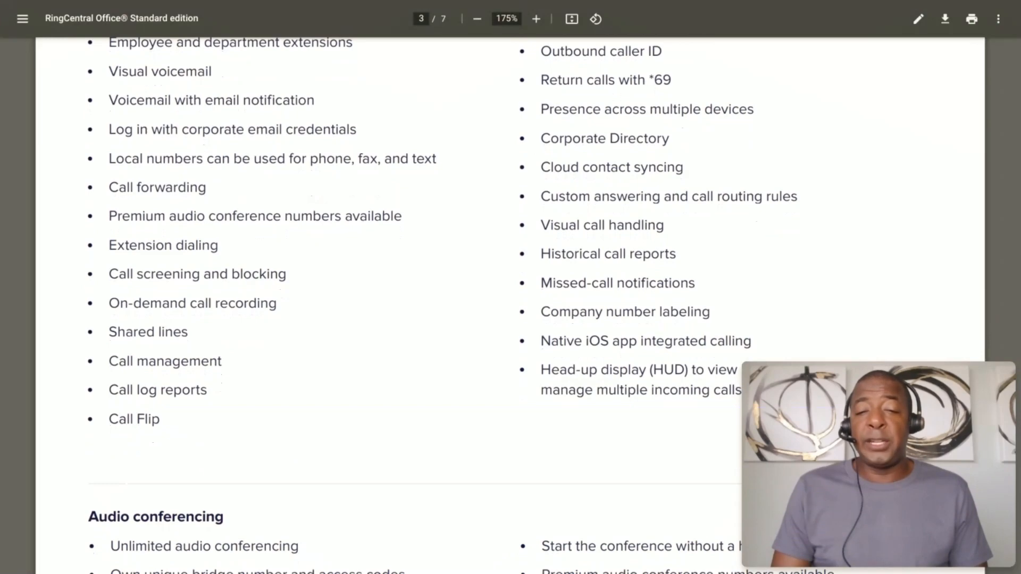
pyautogui.scroll(-3)
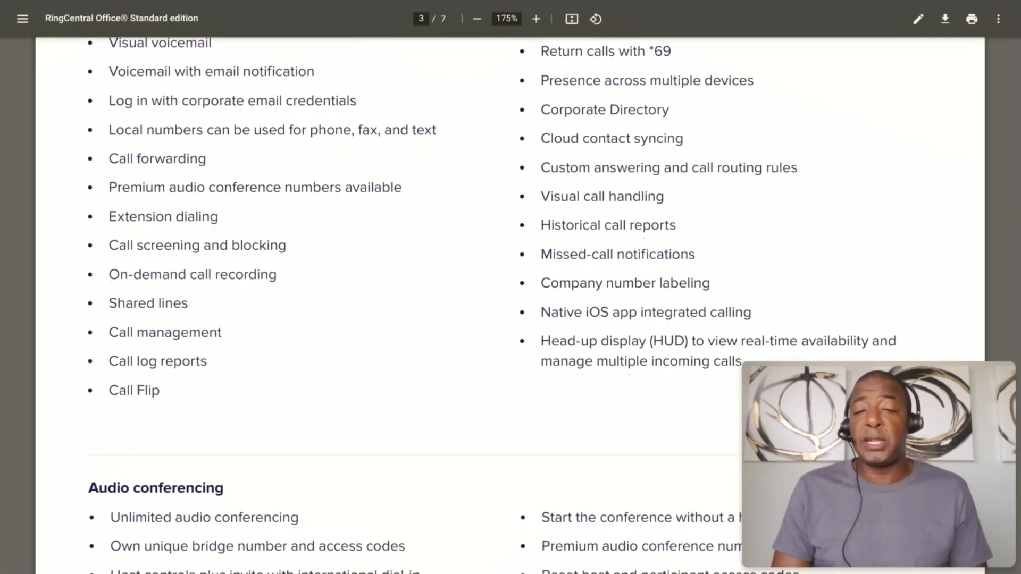
pyautogui.scroll(-3)
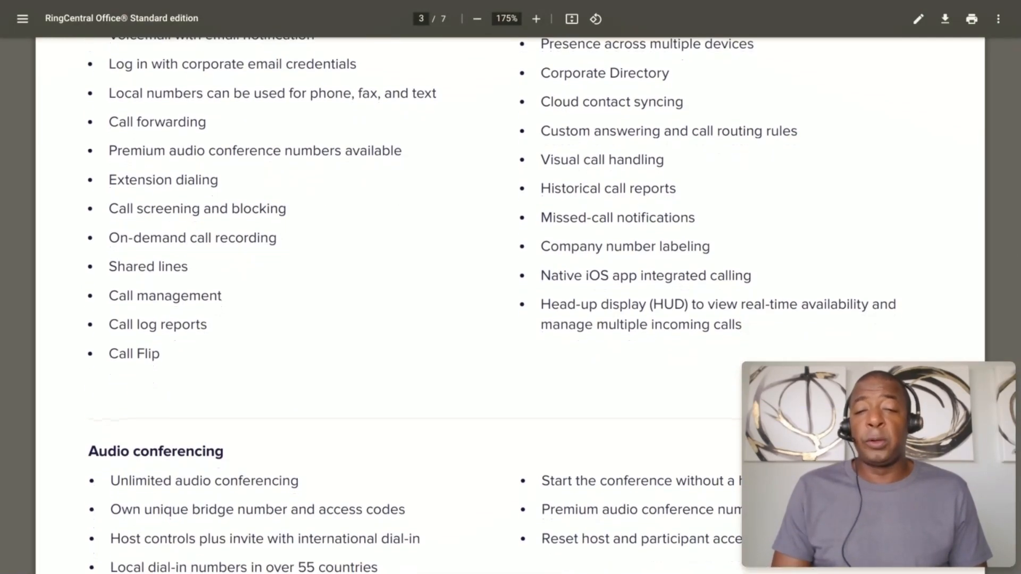
pyautogui.scroll(-3)
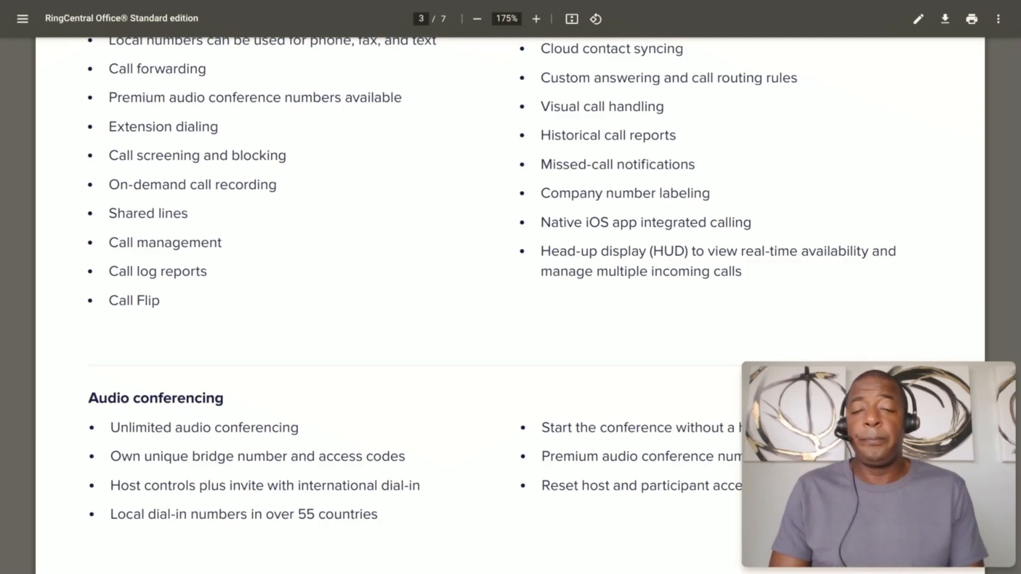
pyautogui.scroll(-3)
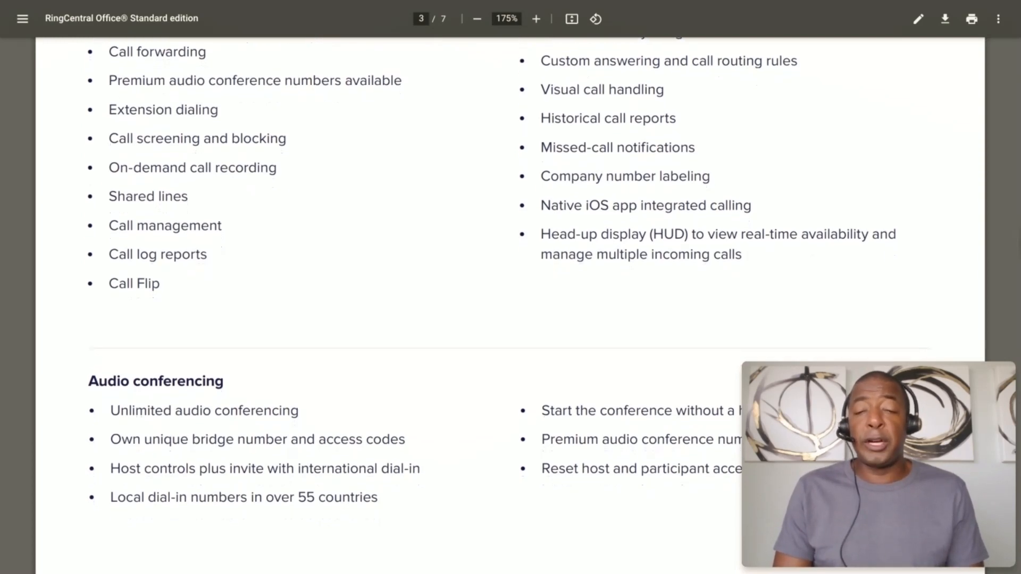
pyautogui.scroll(-3)
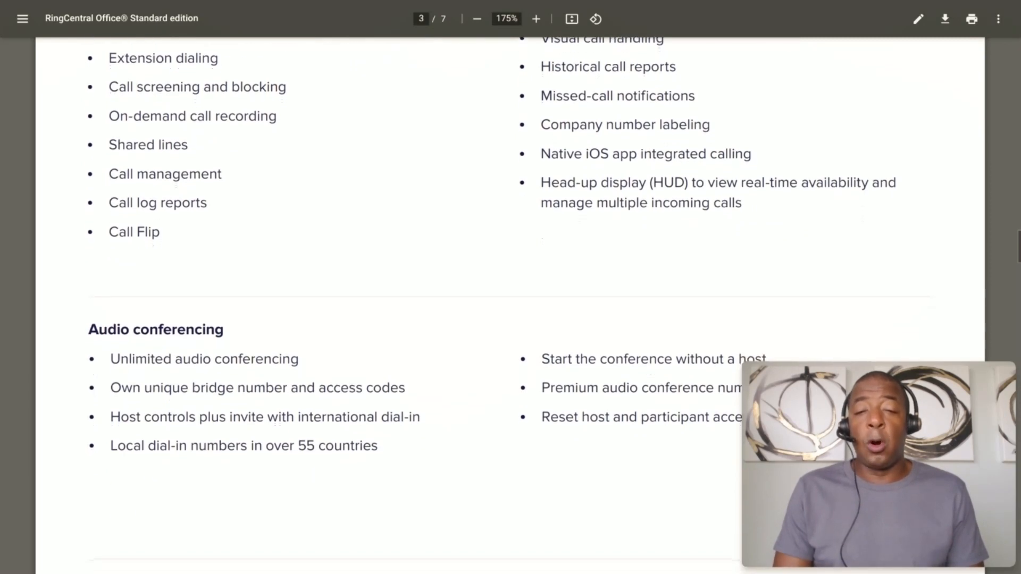
pyautogui.scroll(-3)
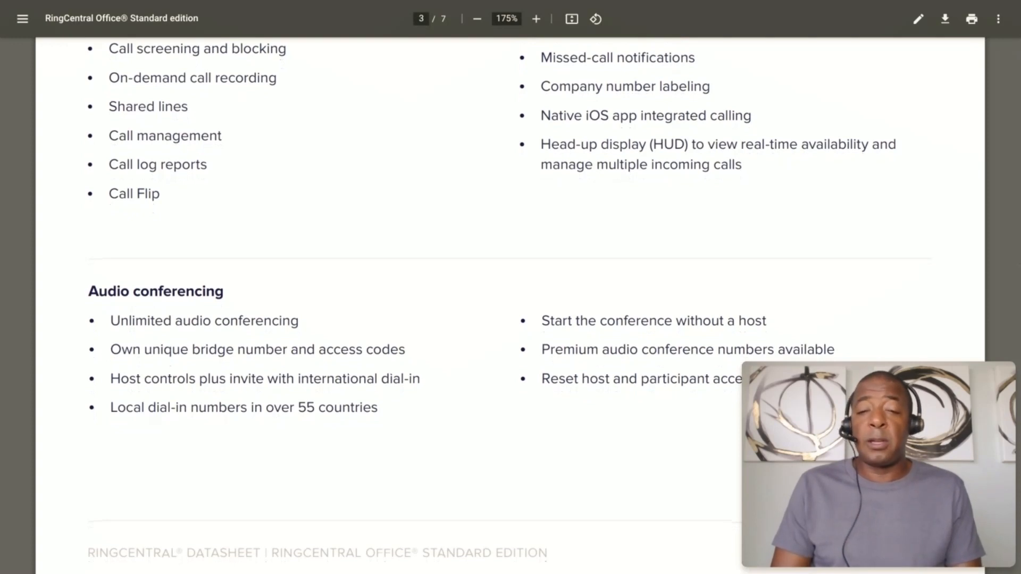
pyautogui.scroll(-3)
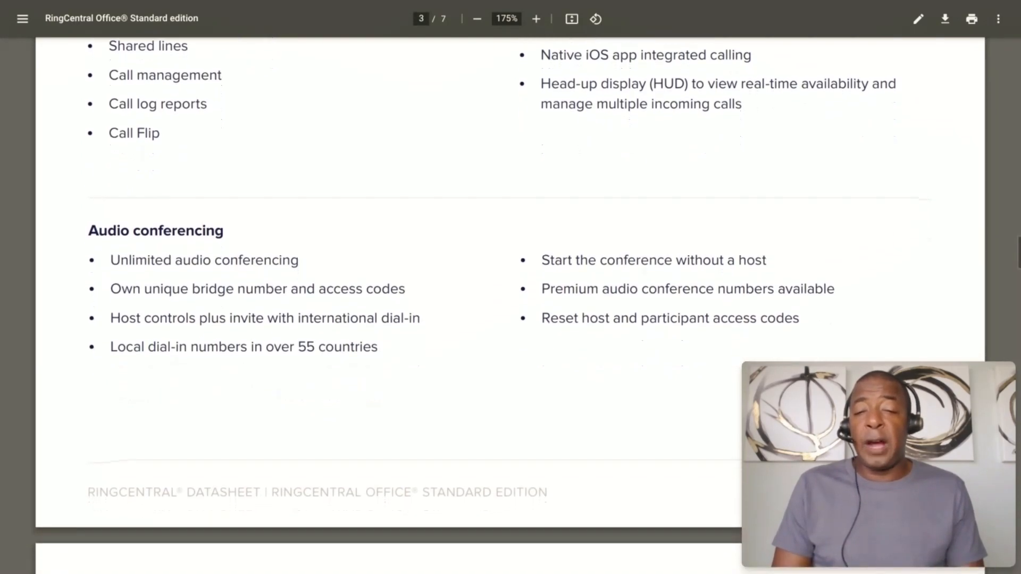
pyautogui.scroll(-3)
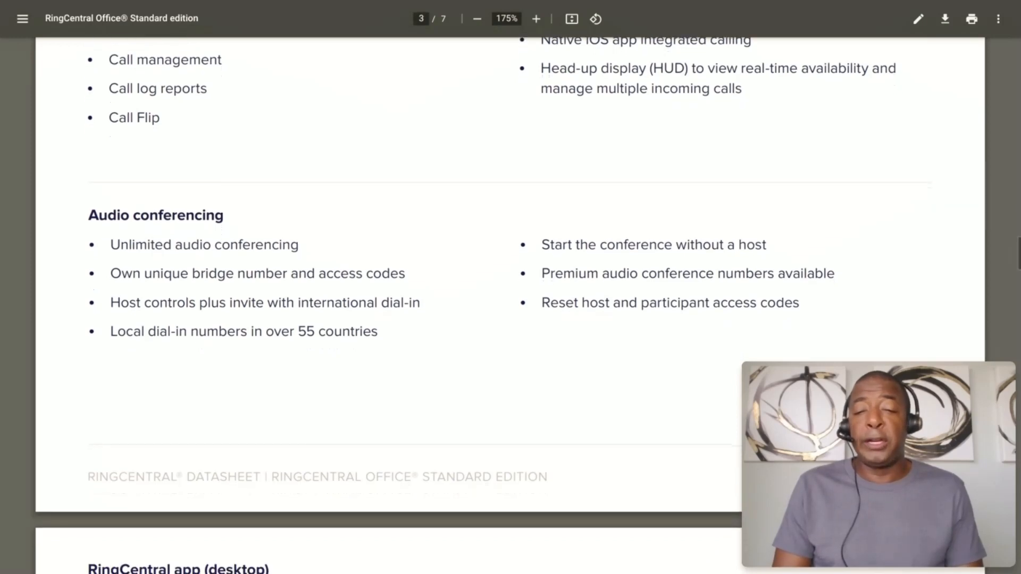
pyautogui.scroll(-3)
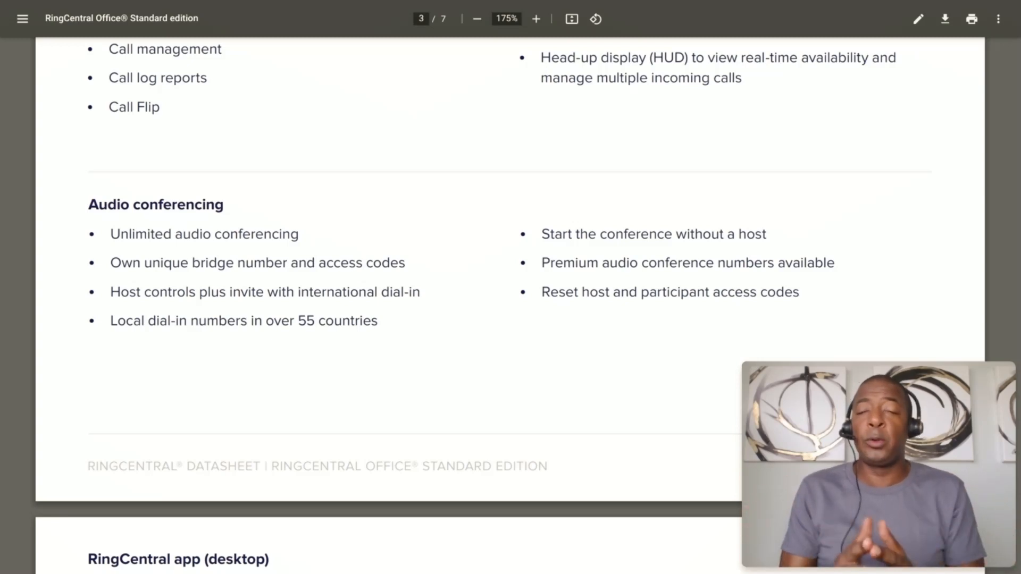
pyautogui.scroll(-3)
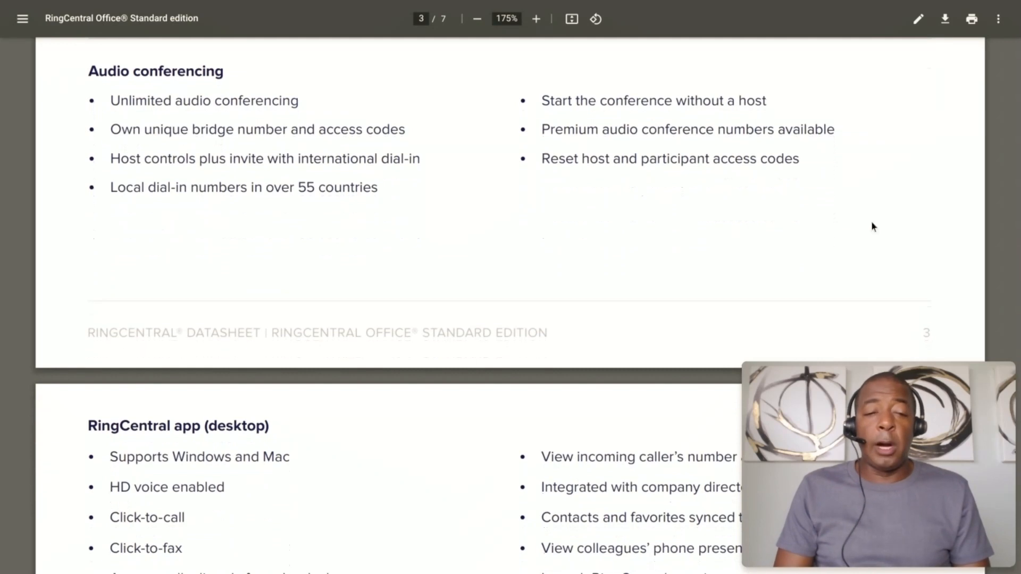
pyautogui.moveTo(373, 114)
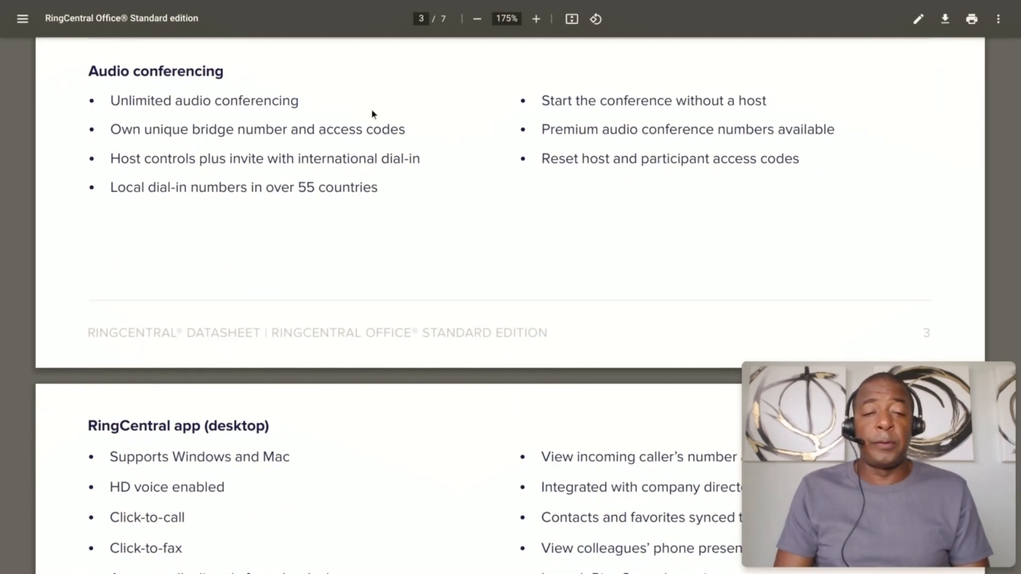
pyautogui.moveTo(352, 100)
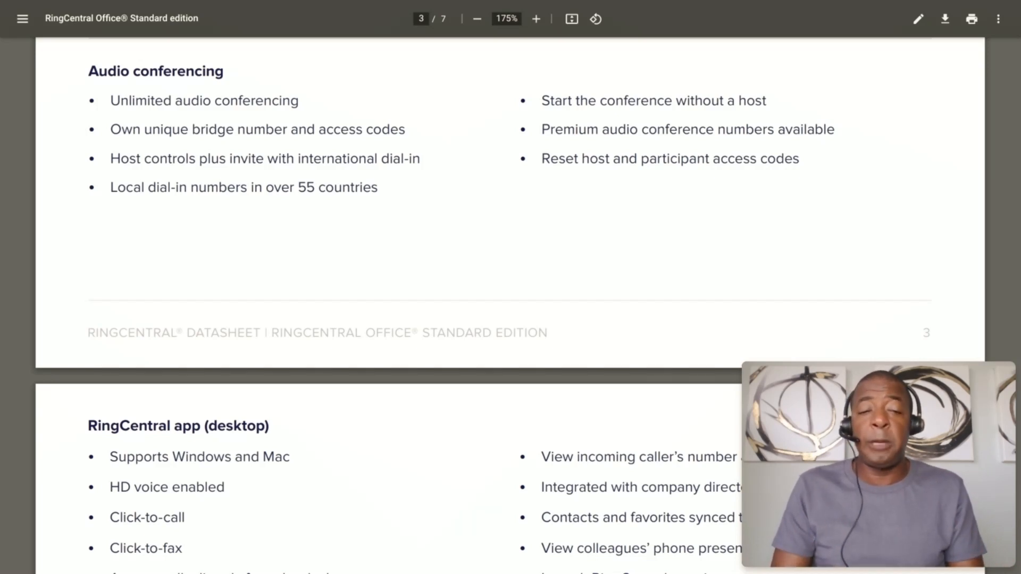
pyautogui.scroll(-3)
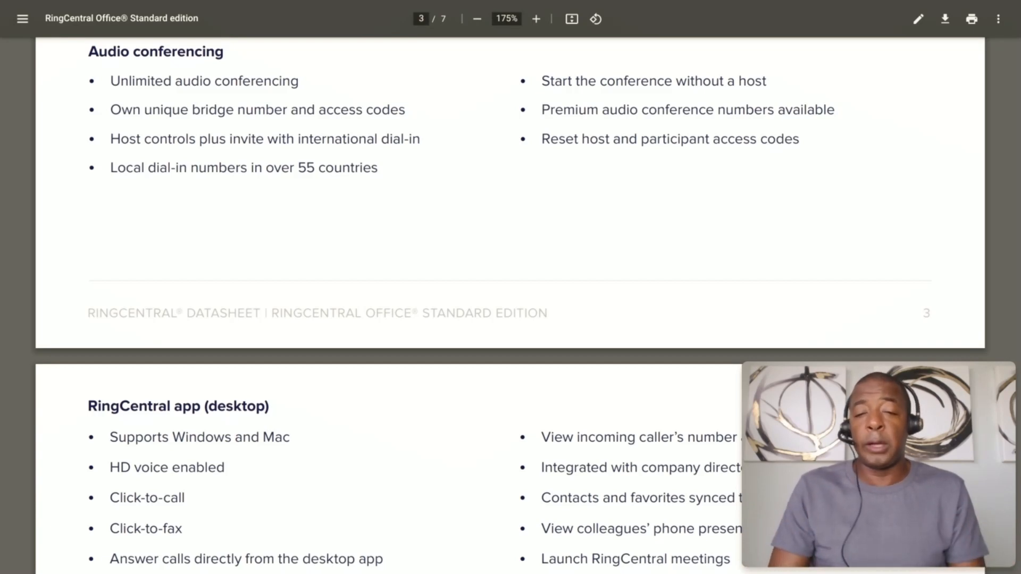
pyautogui.scroll(-3)
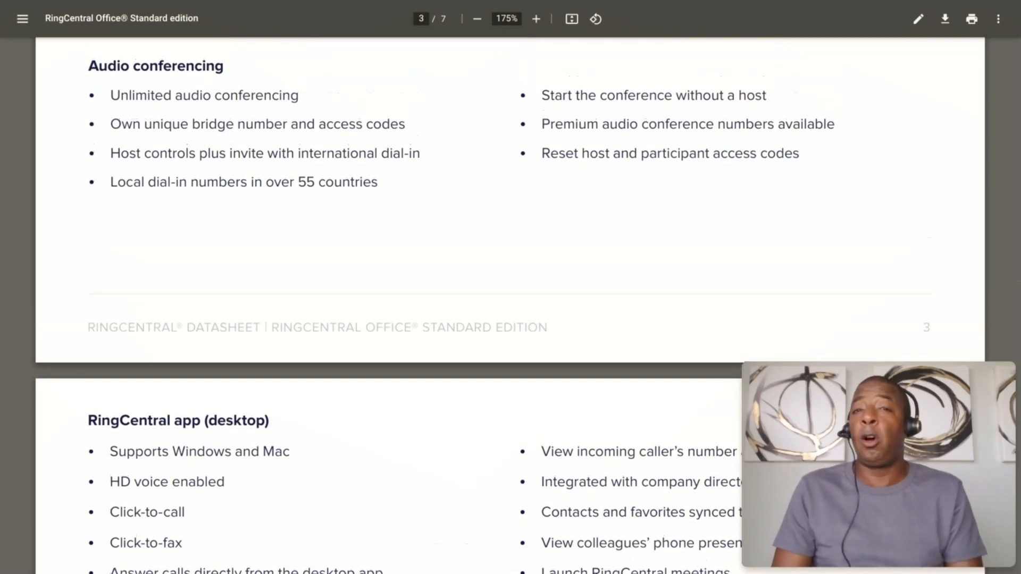
pyautogui.scroll(-3)
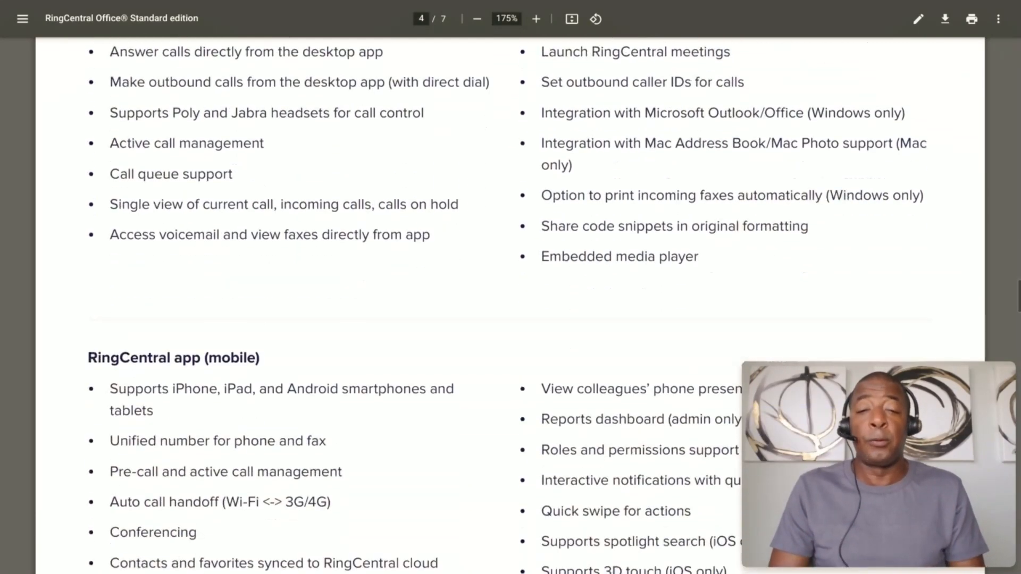
pyautogui.scroll(-3)
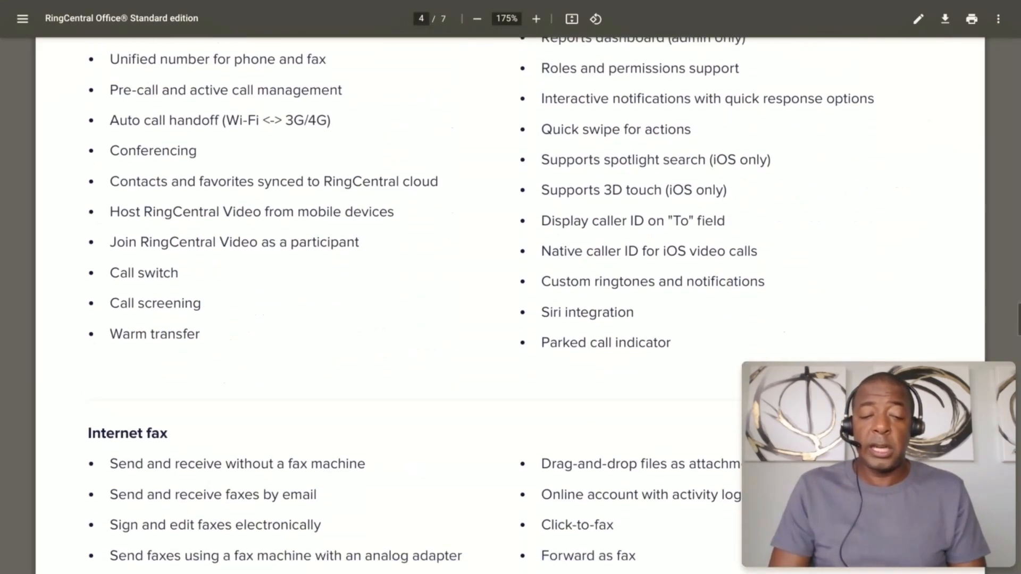
pyautogui.scroll(-3)
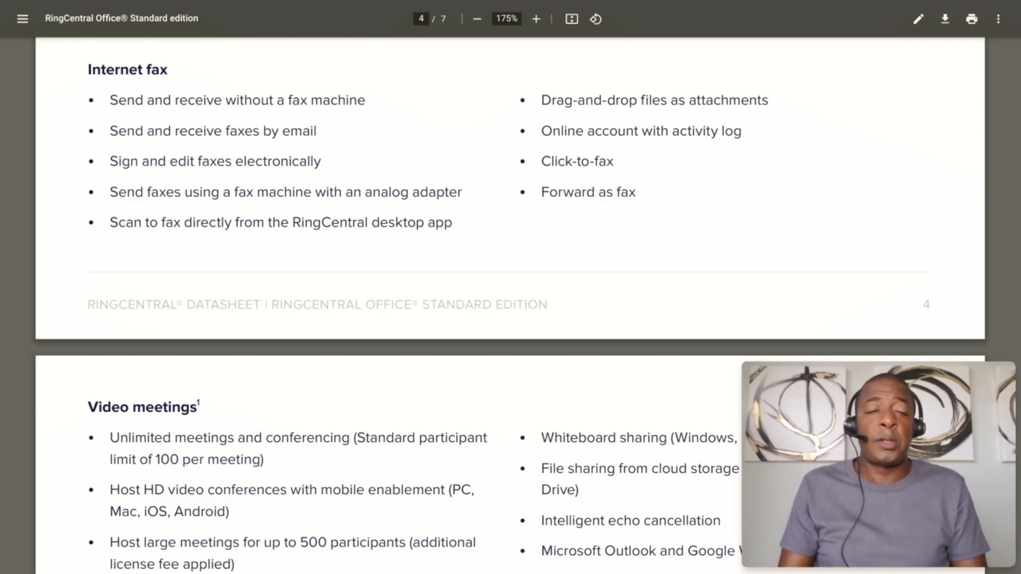
pyautogui.scroll(-3)
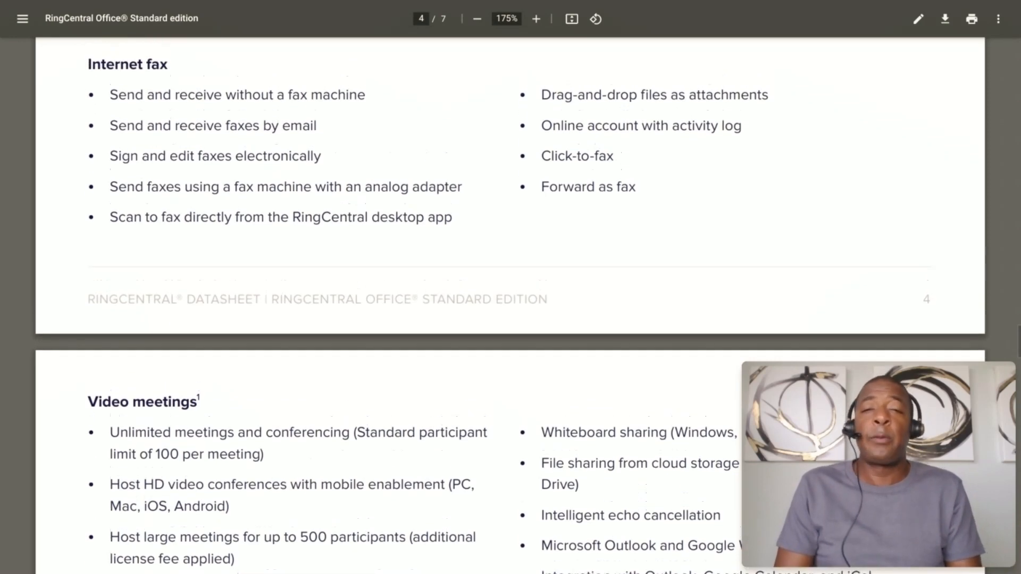
pyautogui.scroll(-3)
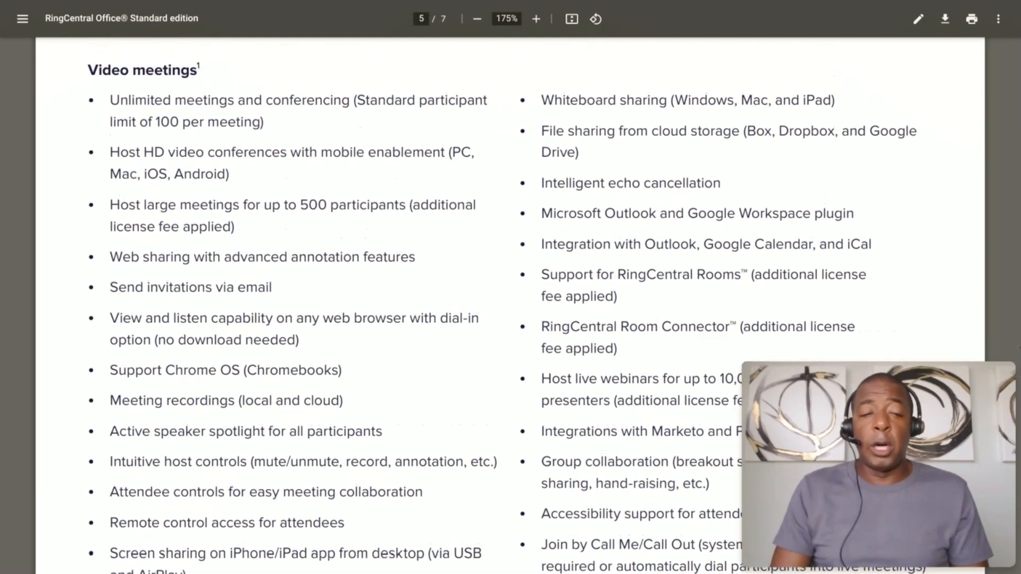
pyautogui.scroll(-3)
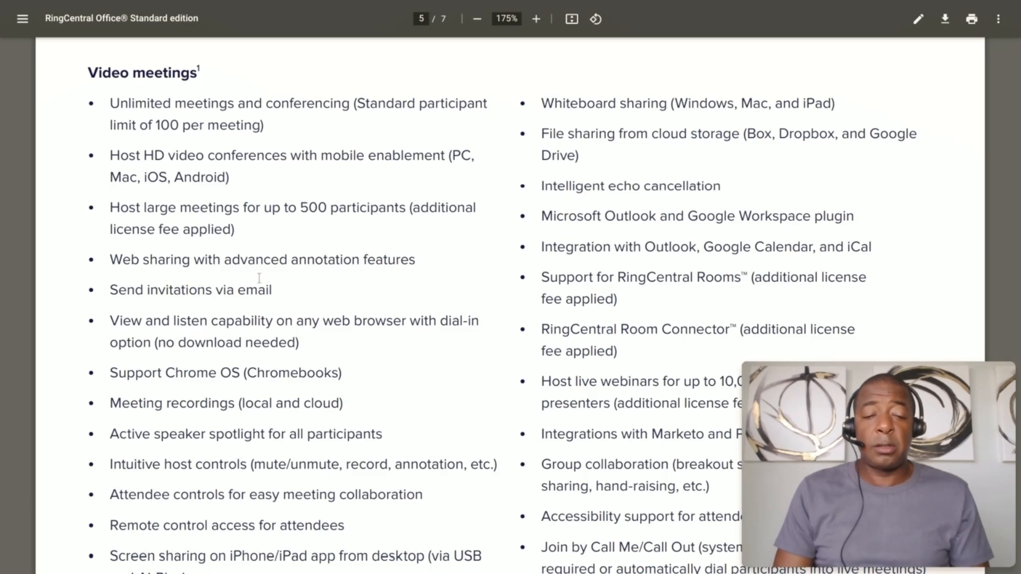
pyautogui.scroll(-3)
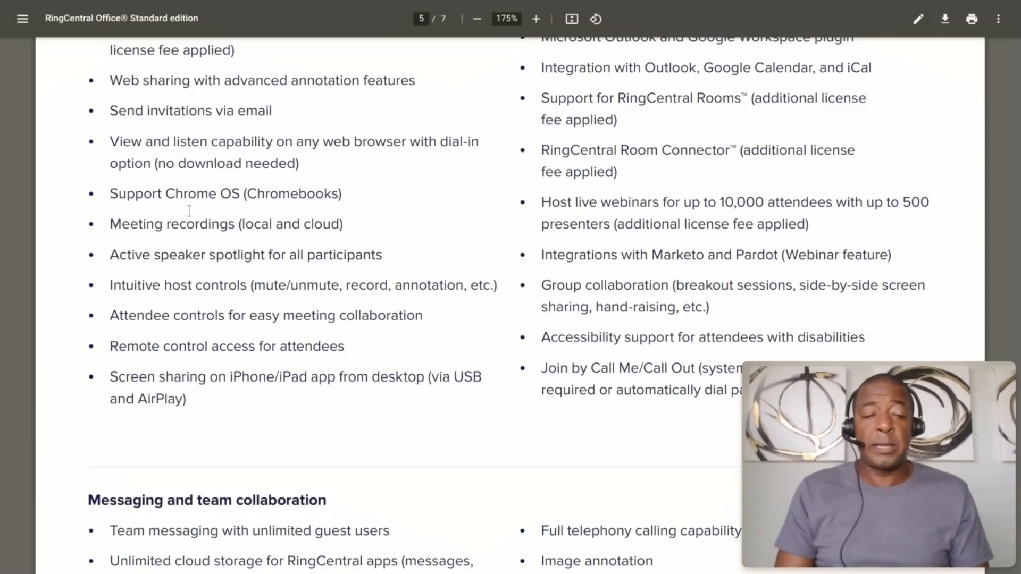
pyautogui.moveTo(296, 224)
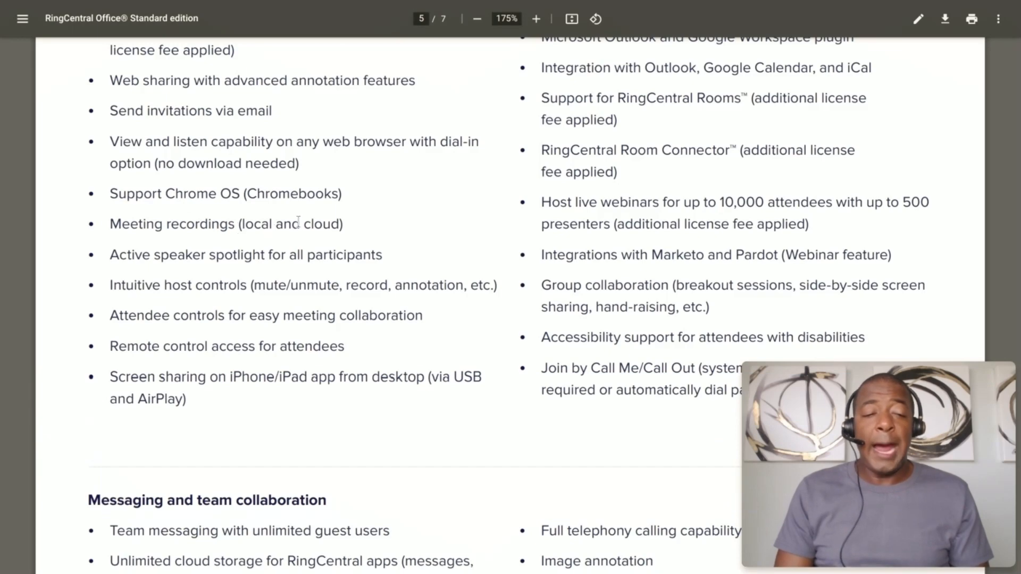
pyautogui.scroll(-3)
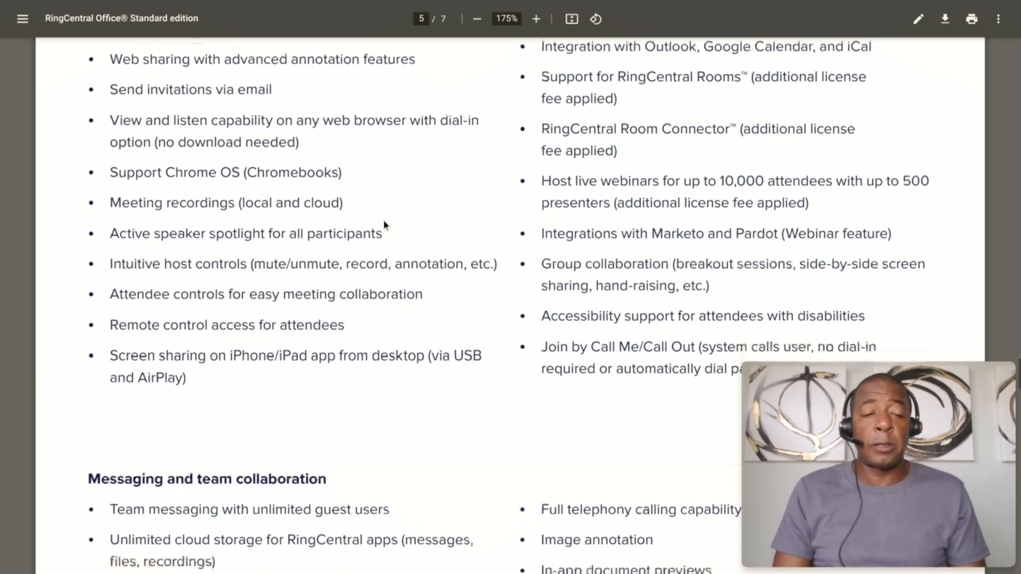
pyautogui.scroll(-3)
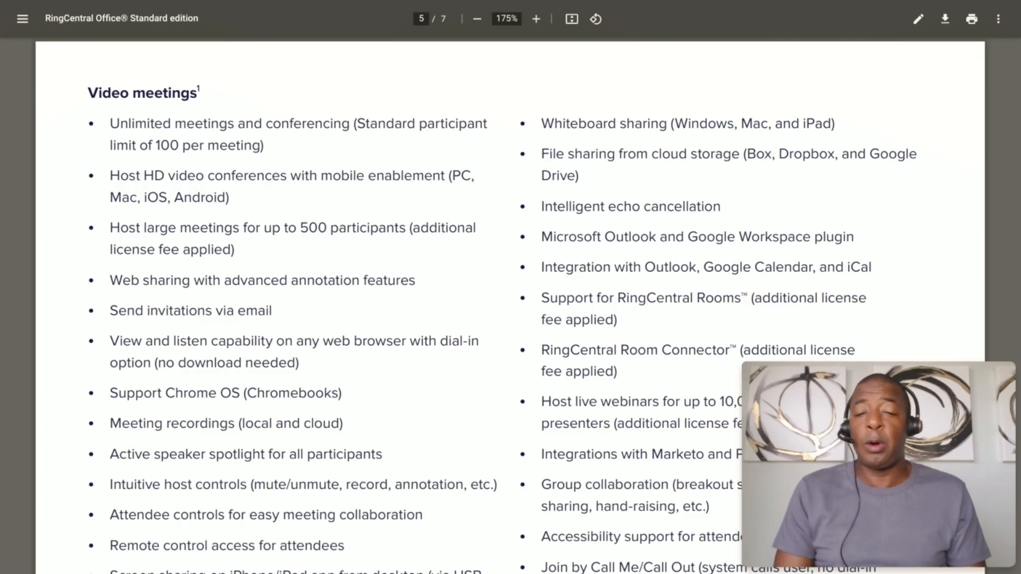
pyautogui.scroll(-3)
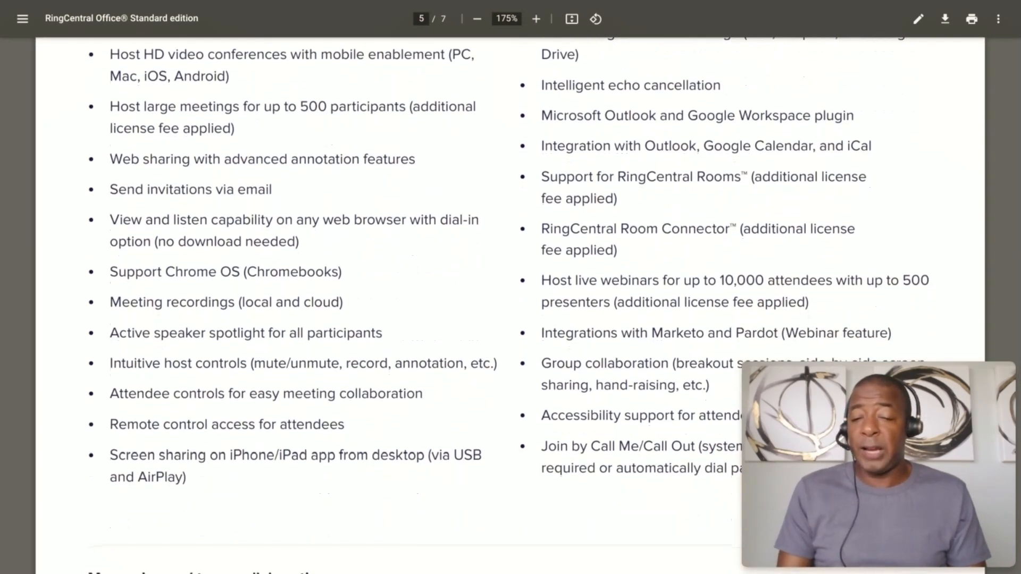
pyautogui.scroll(-3)
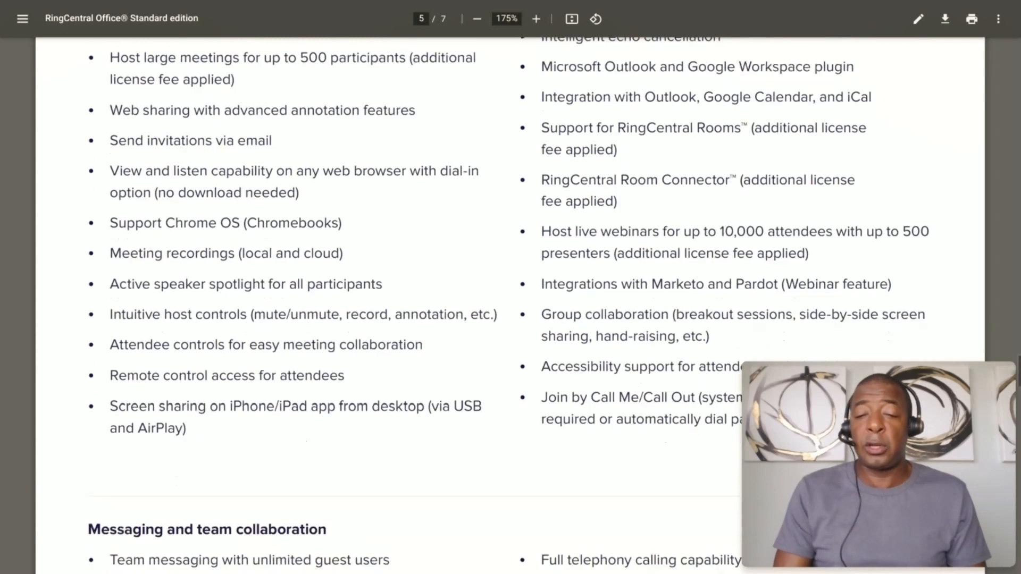
pyautogui.scroll(-3)
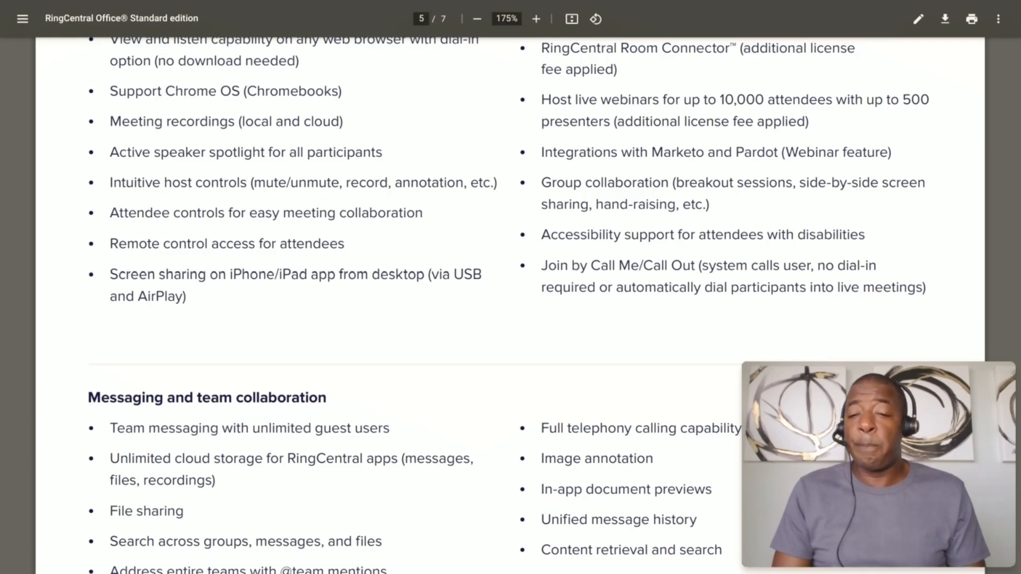
pyautogui.scroll(-3)
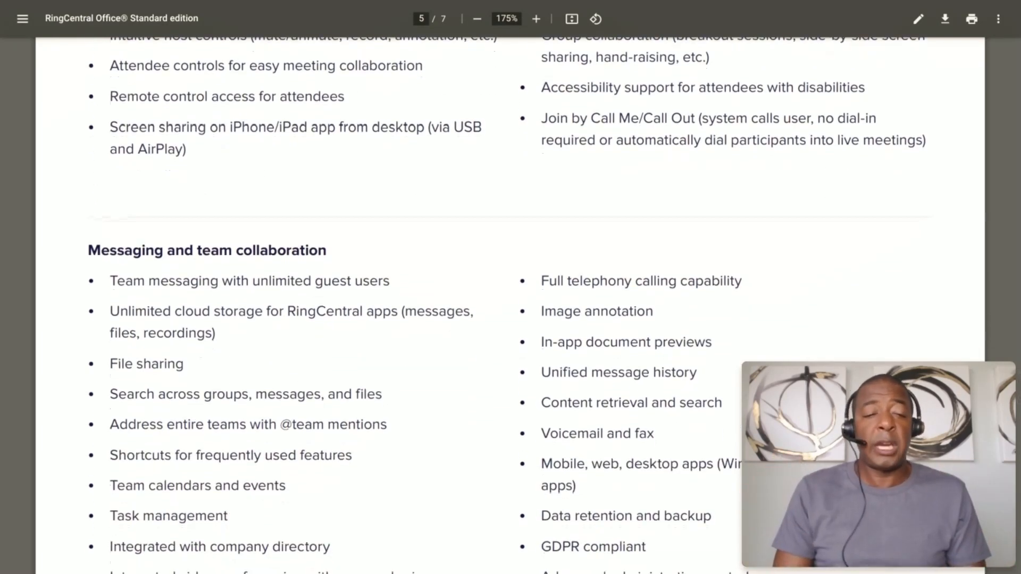
pyautogui.scroll(-3)
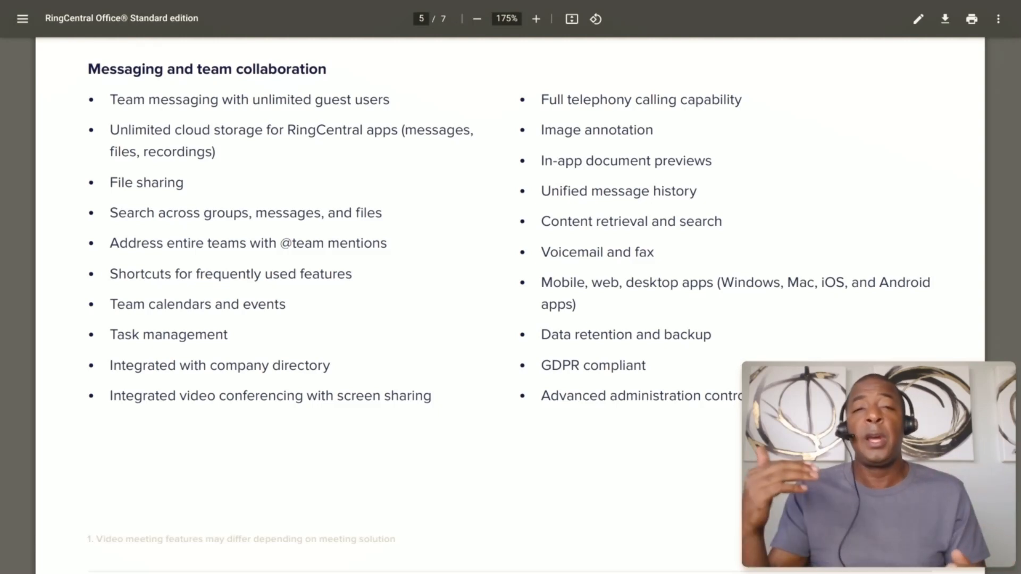
pyautogui.scroll(-3)
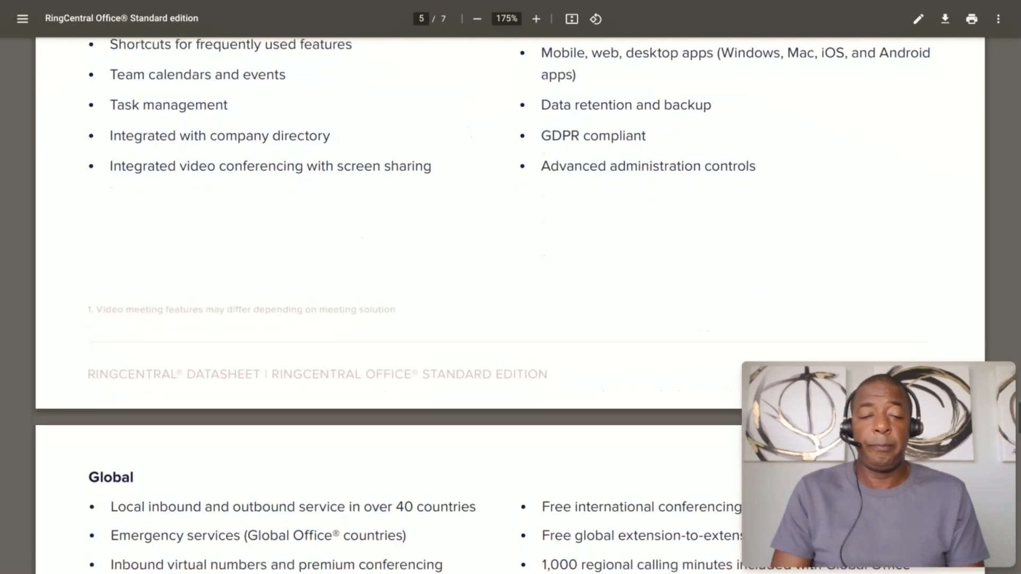
pyautogui.scroll(-3)
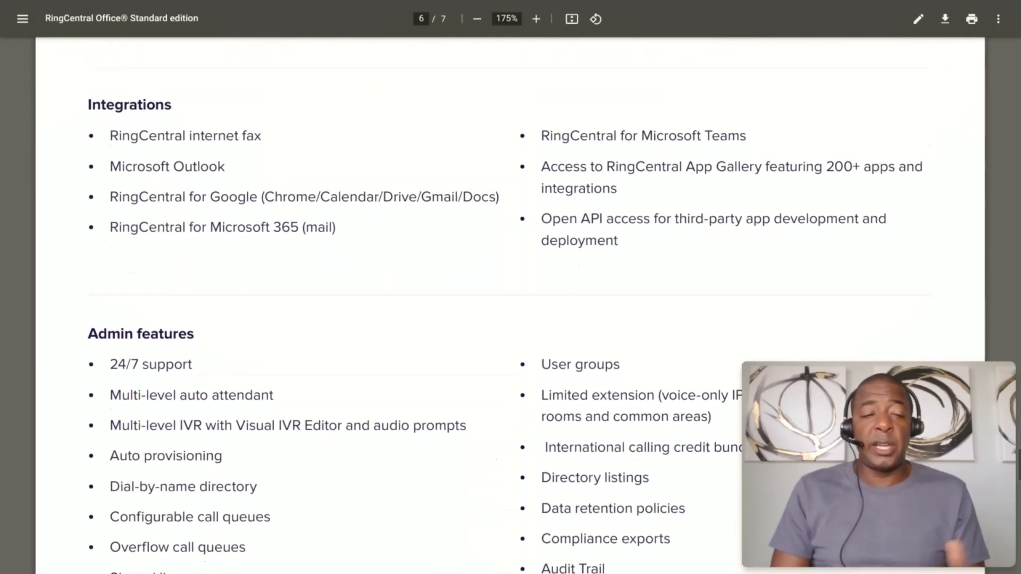
pyautogui.scroll(-3)
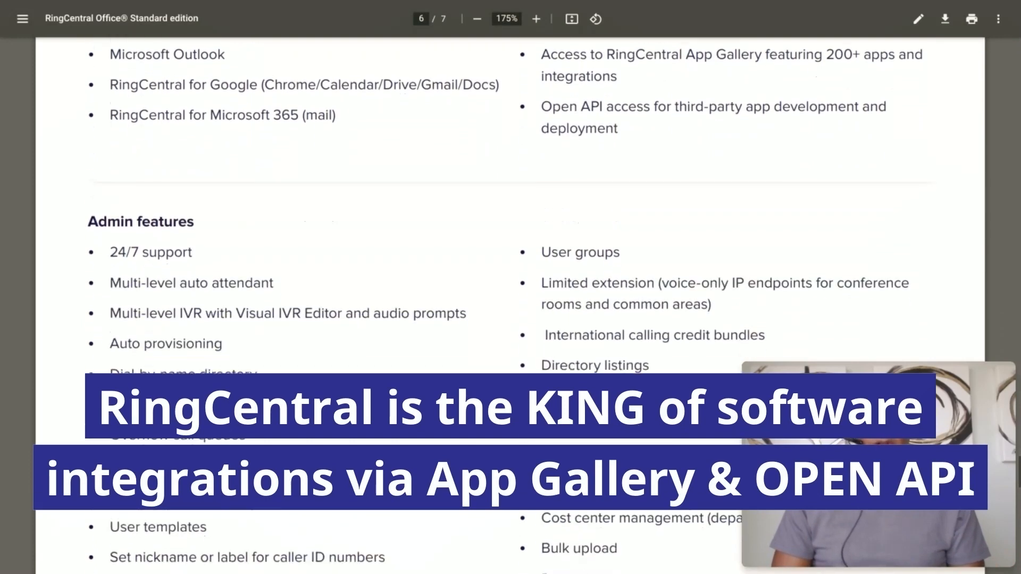
pyautogui.scroll(-3)
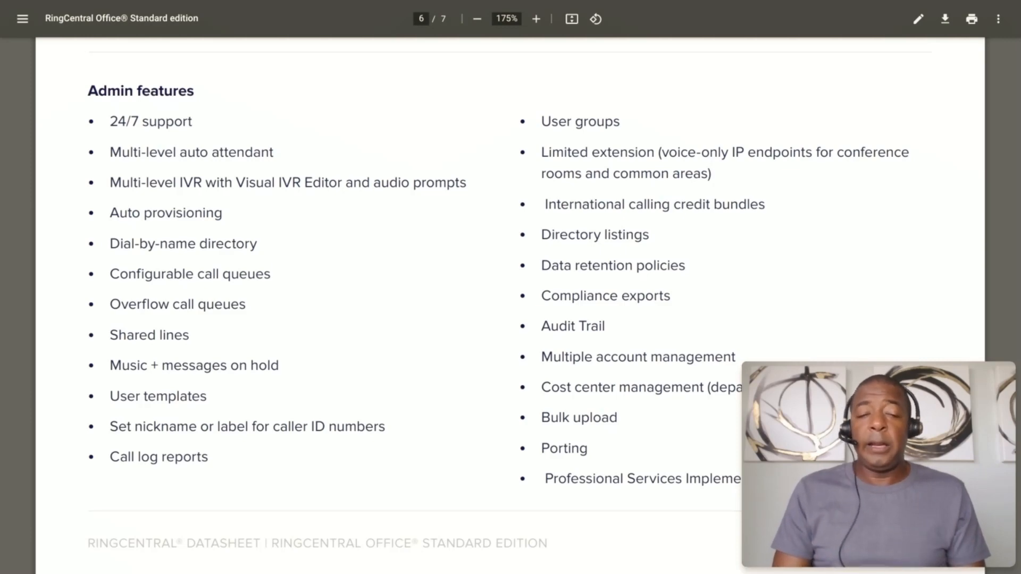
pyautogui.scroll(-3)
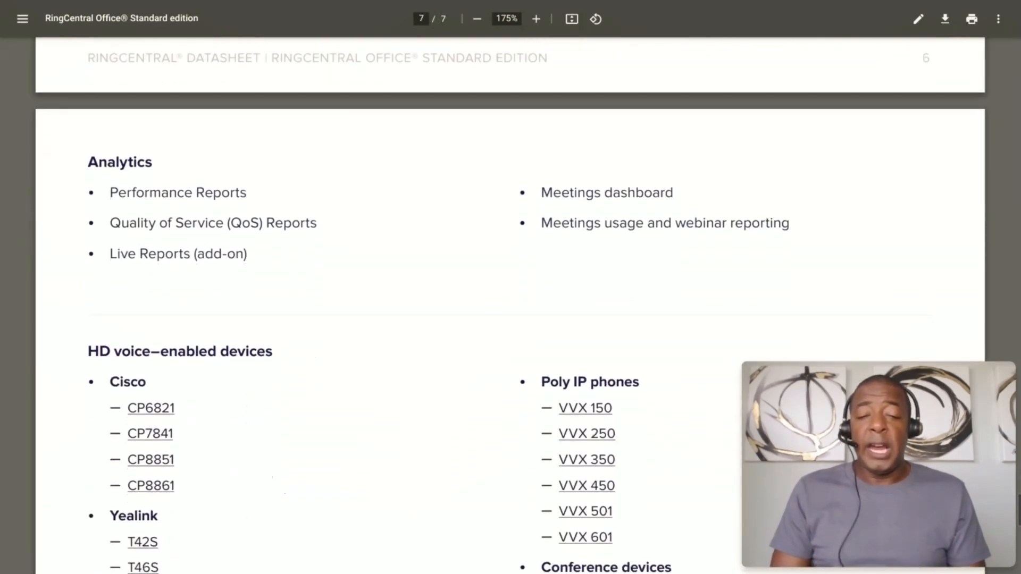